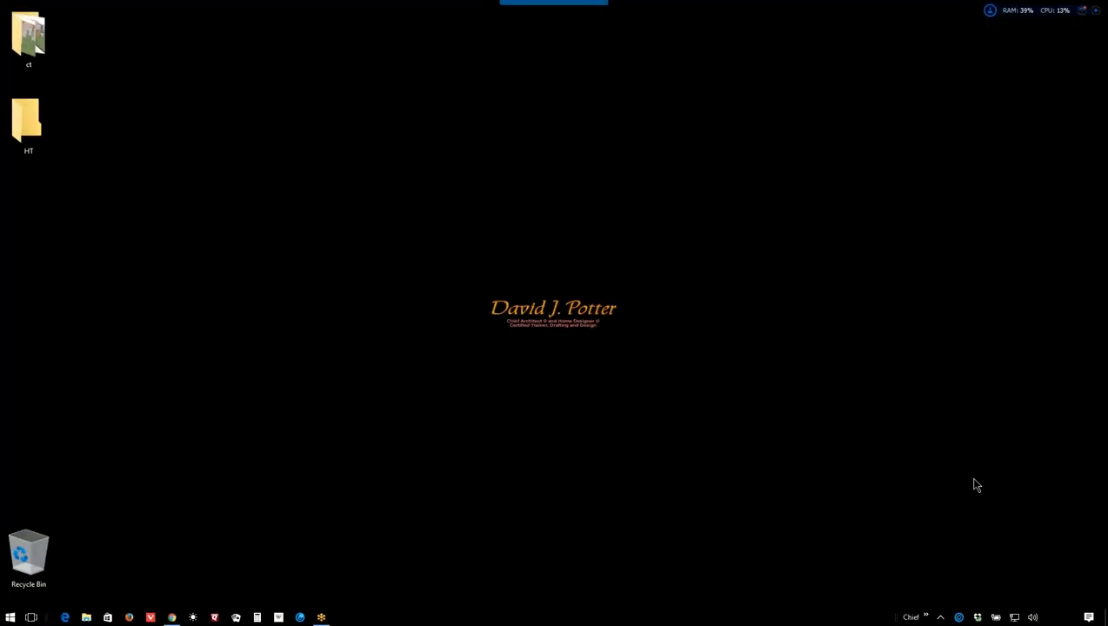
mouse_move(922, 606)
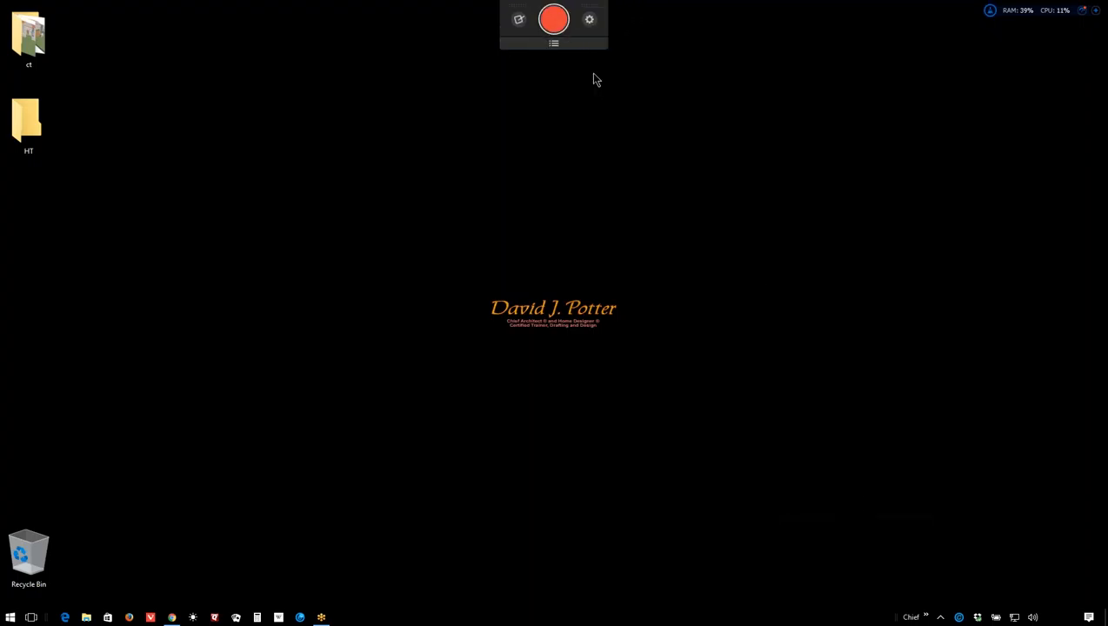
mouse_move(576, 110)
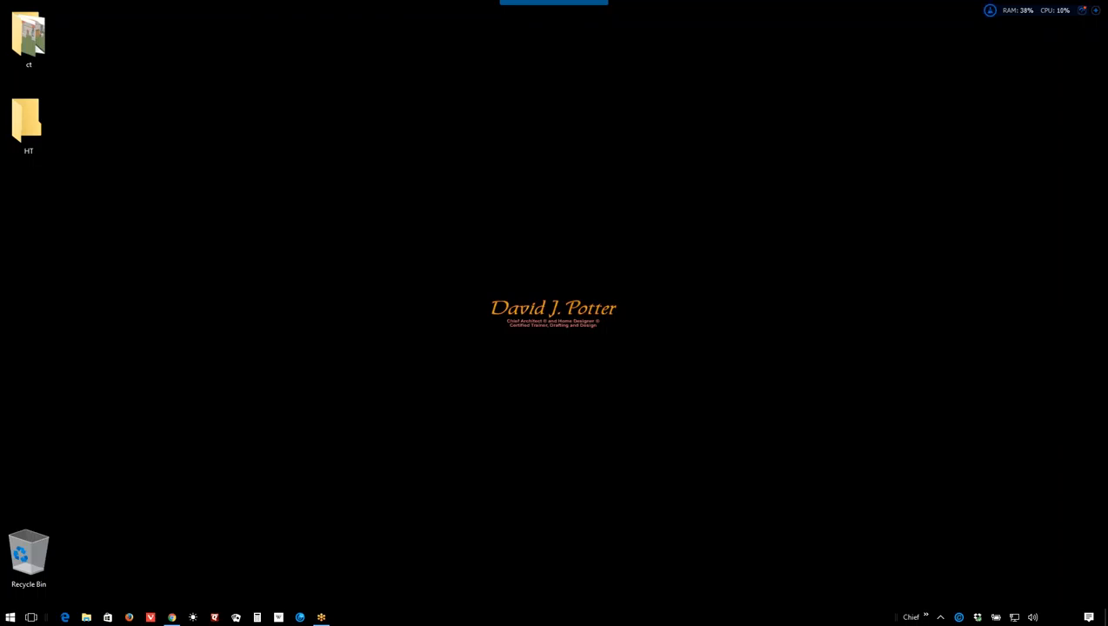
mouse_move(612, 235)
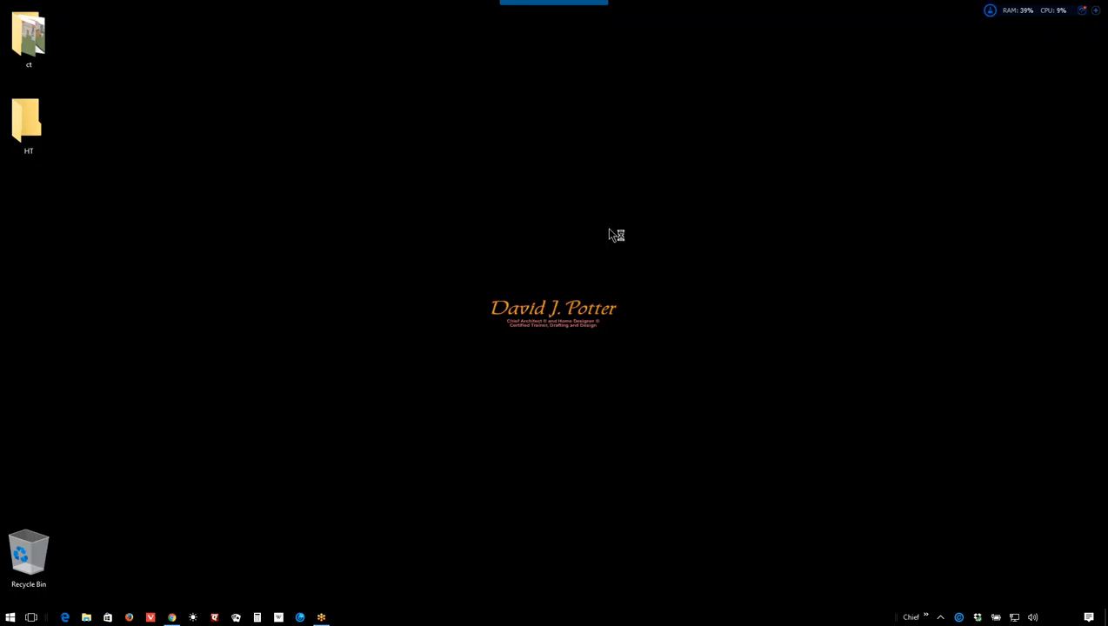
mouse_move(593, 236)
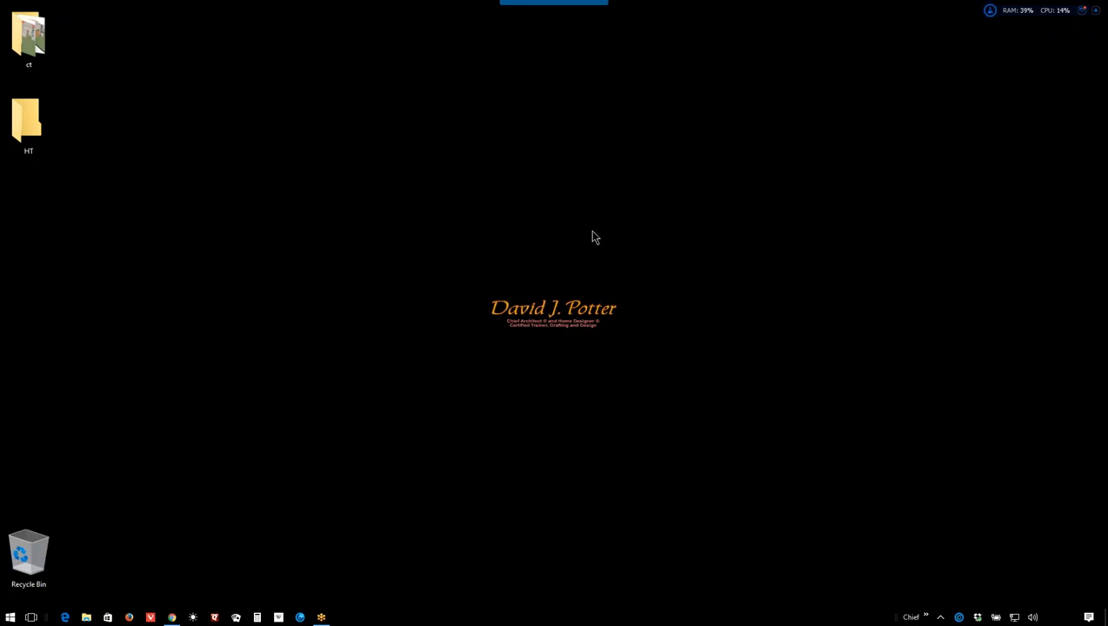
mouse_move(505, 263)
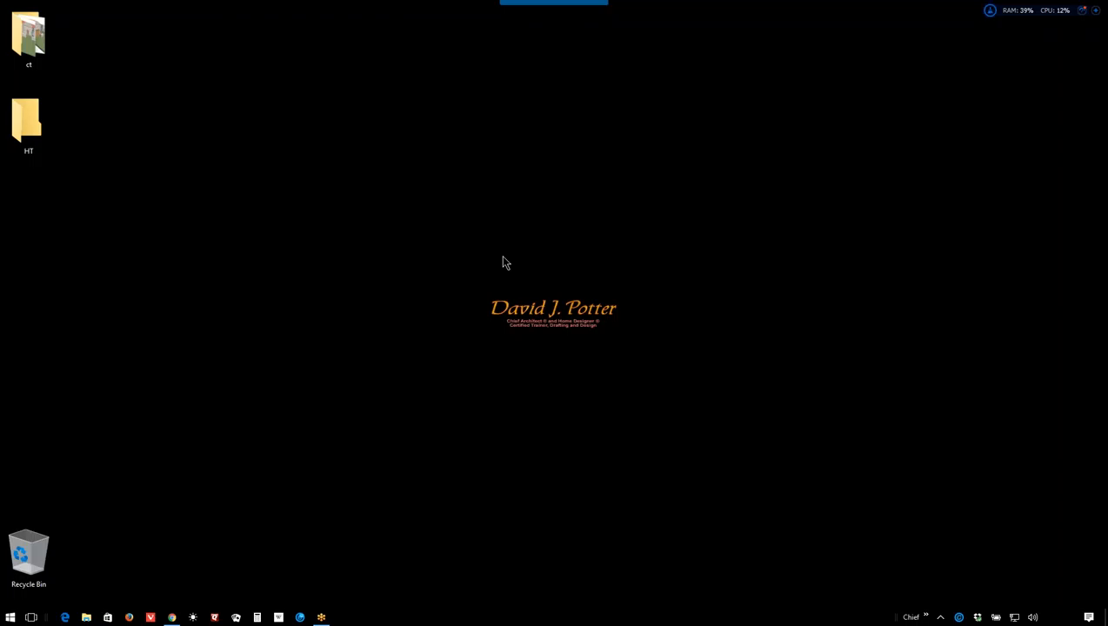
mouse_move(805, 285)
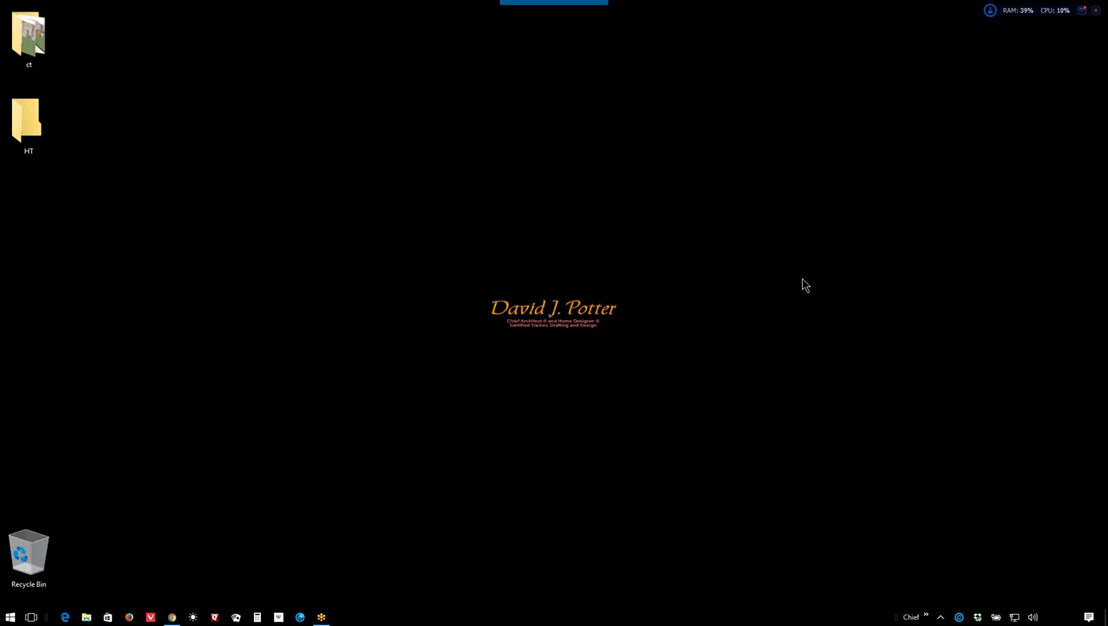
mouse_move(304, 600)
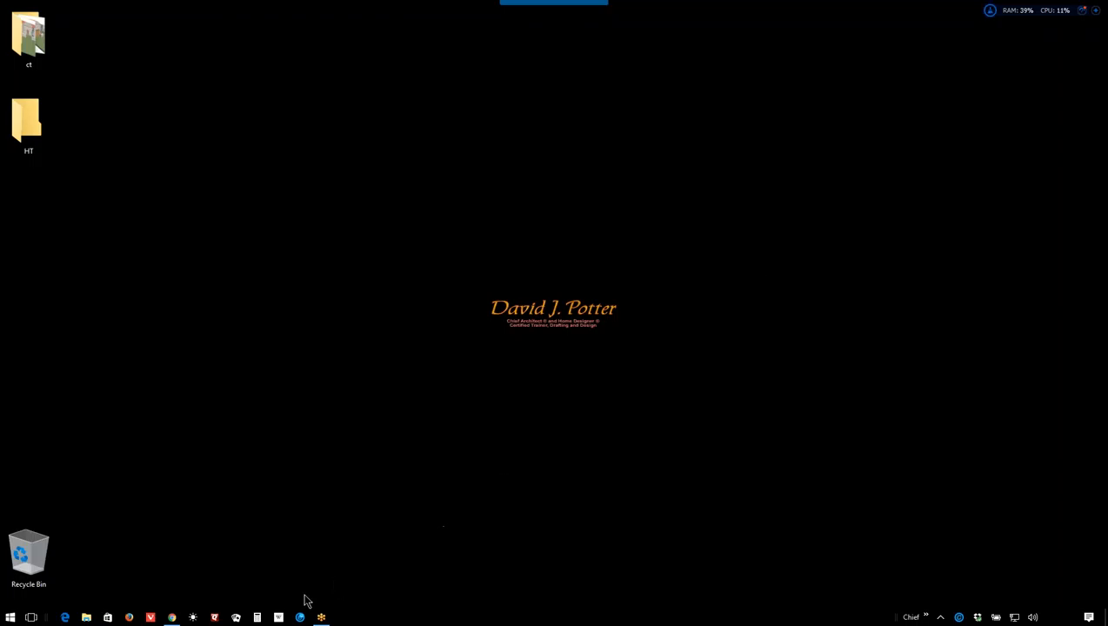
mouse_move(582, 288)
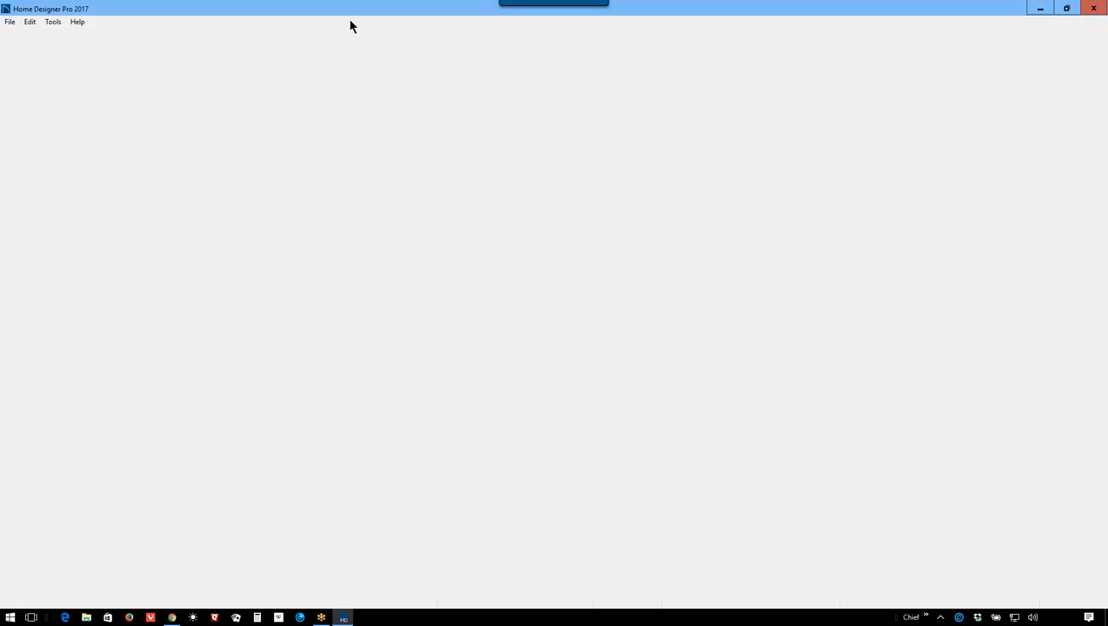
mouse_move(409, 17)
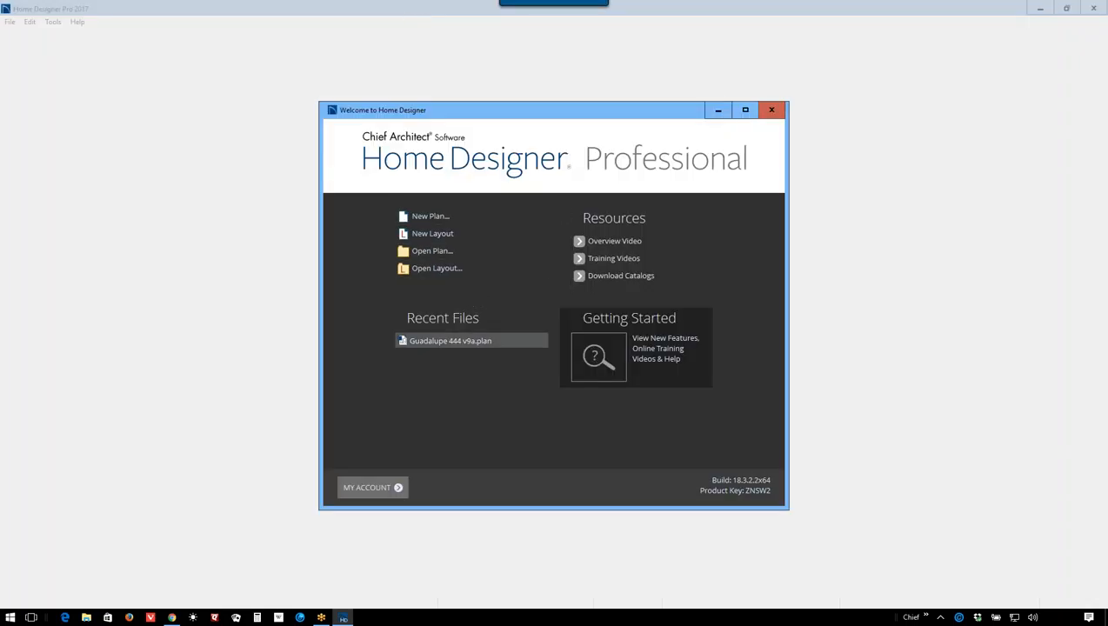
mouse_move(445, 252)
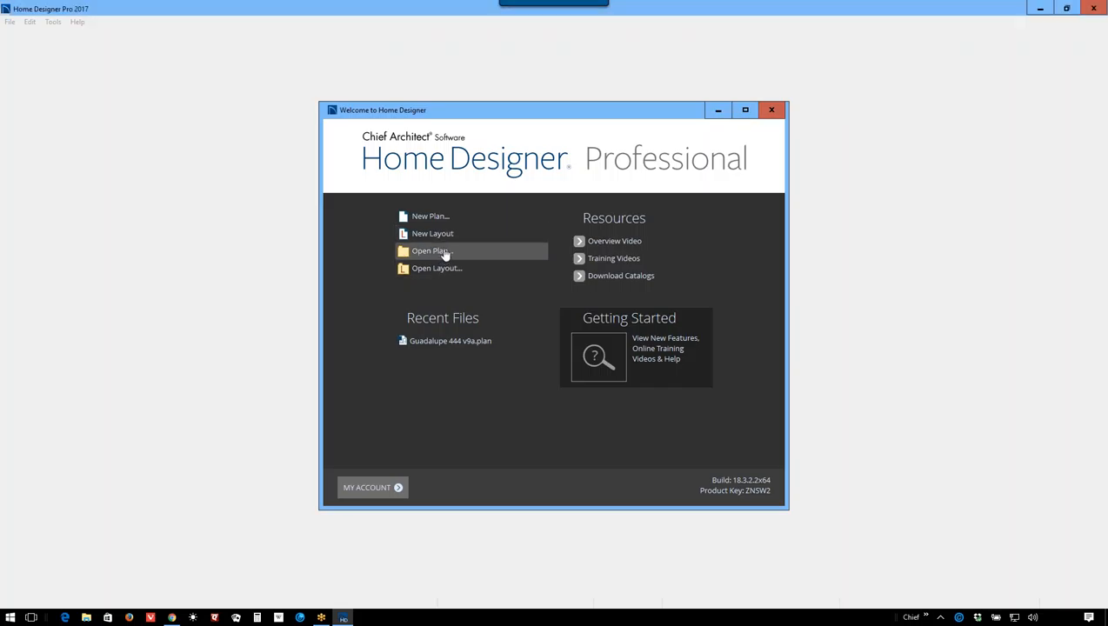
Step: Open the Guadalupe 444 v9a plan from the HT folder on the desktop
left_click(432, 250)
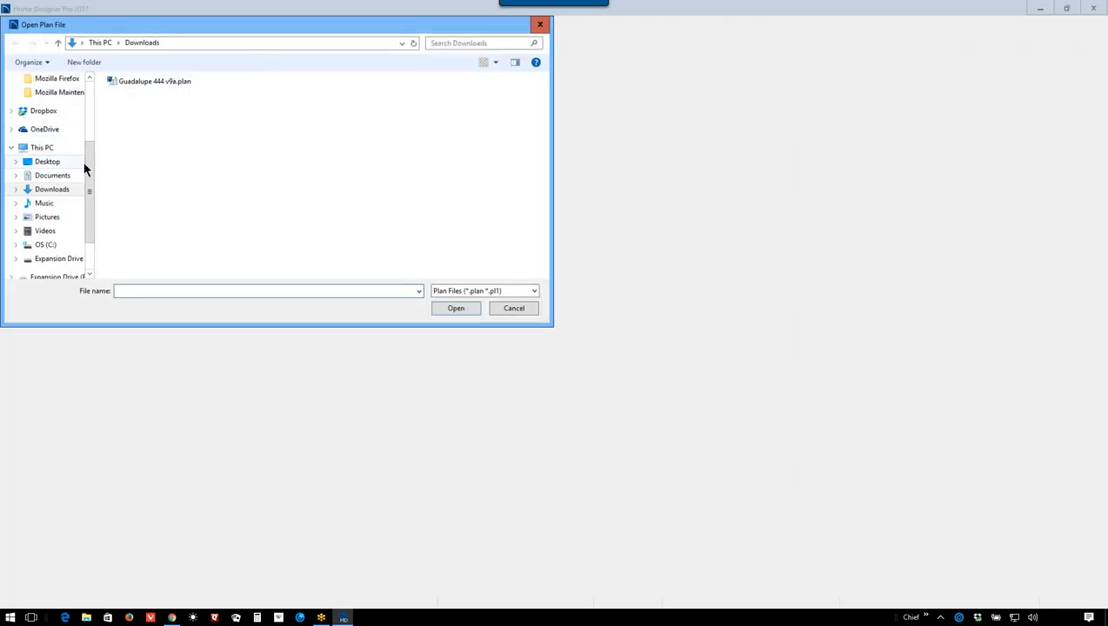
left_click(48, 160)
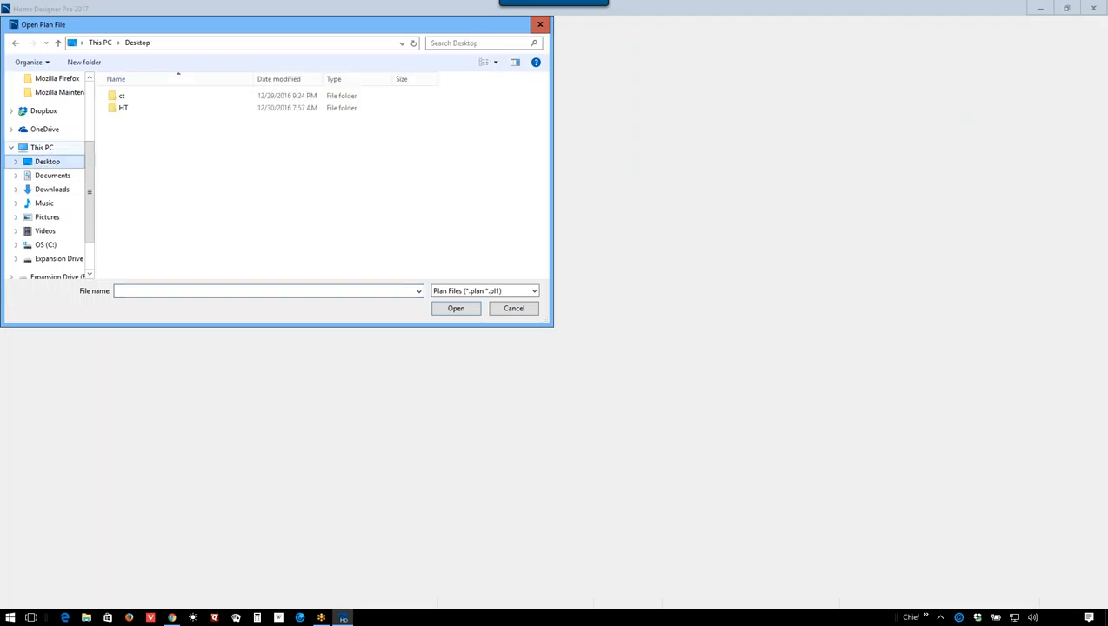
double_click(122, 108)
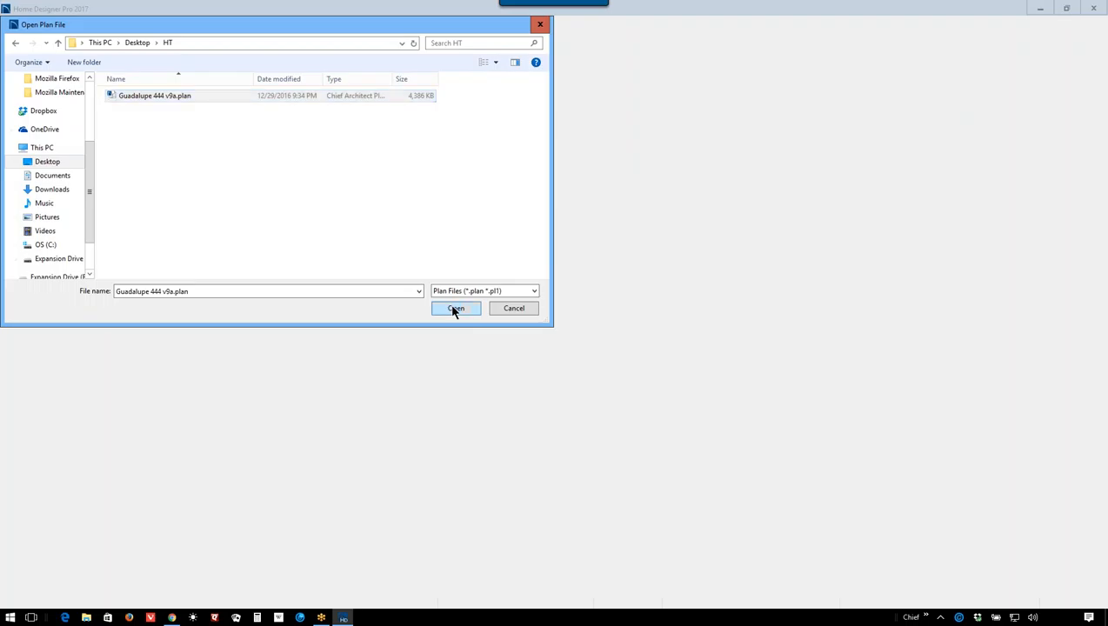
left_click(455, 309)
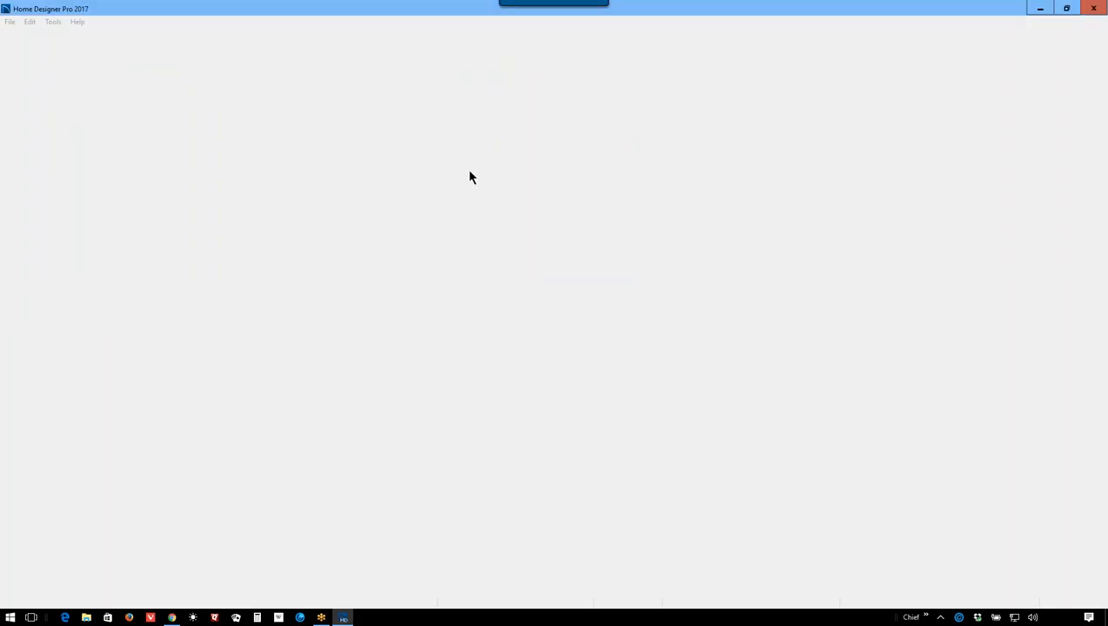
mouse_move(476, 179)
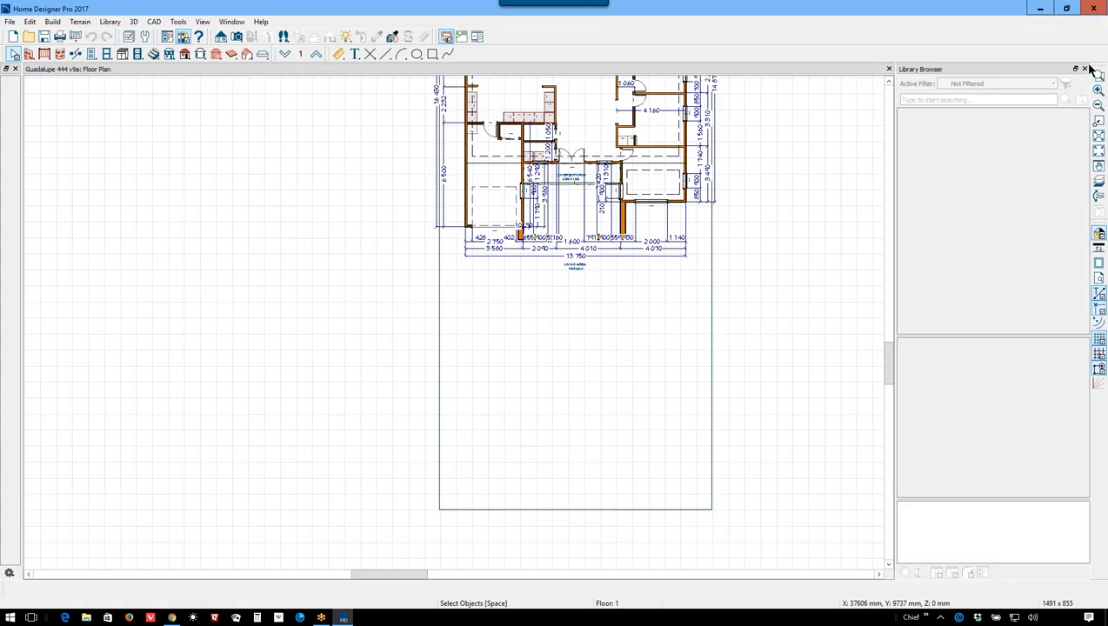
Step: Select the terrain perimeter on the floor plan and move its bottom edge upward toward the house
left_click(1083, 67)
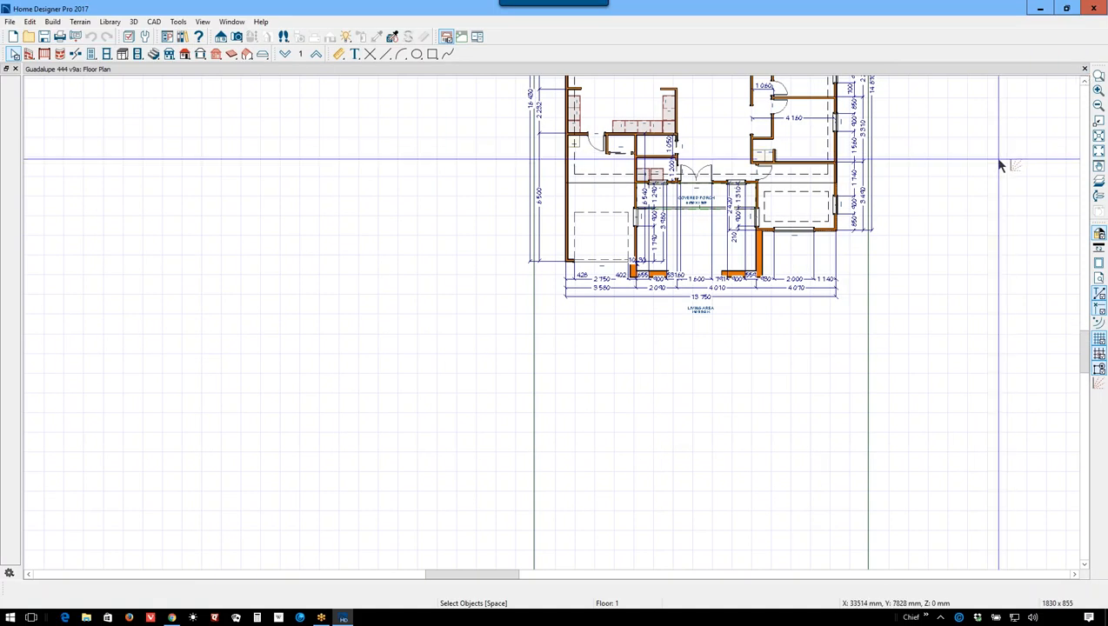
left_click(1099, 351)
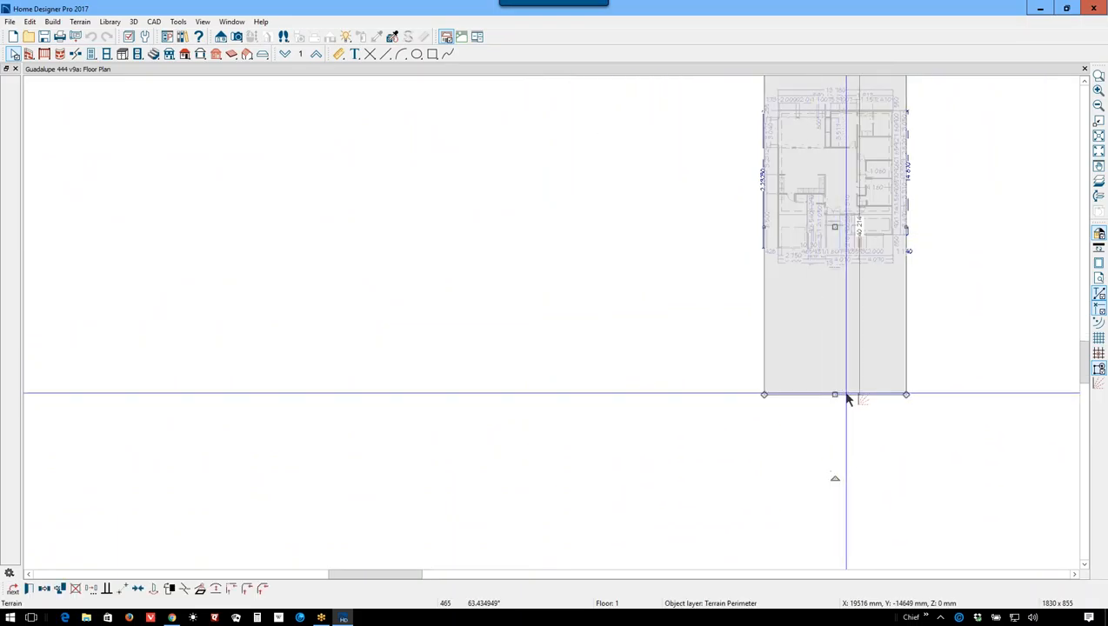
left_click_drag(835, 393, 817, 277)
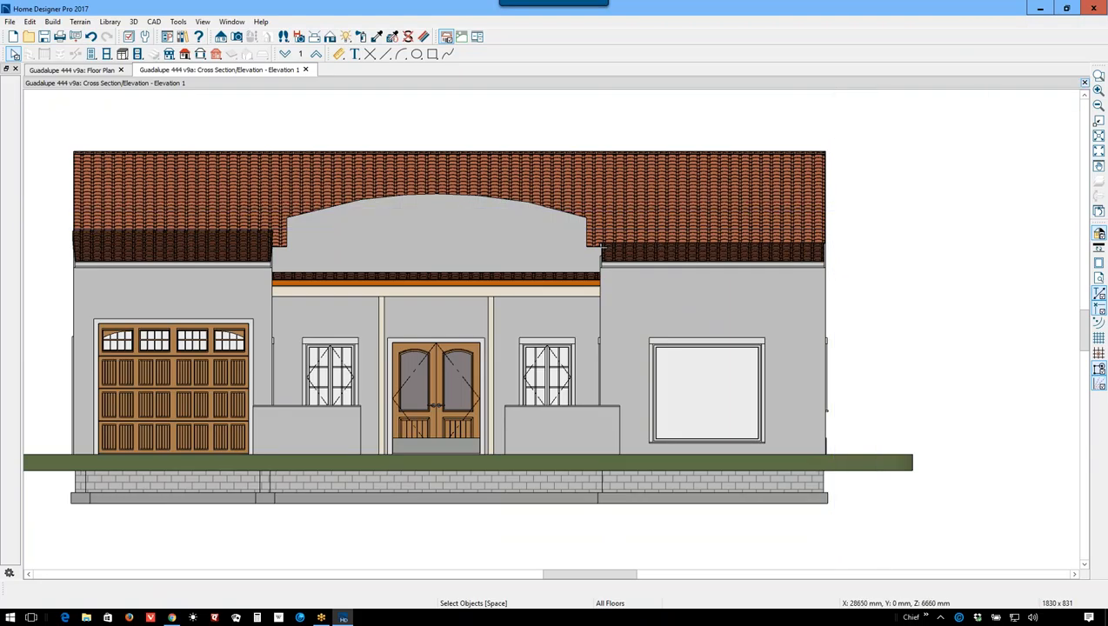
Step: Close the elevation and show the Floor 2 exterior wall outline in plan view
left_click(76, 70)
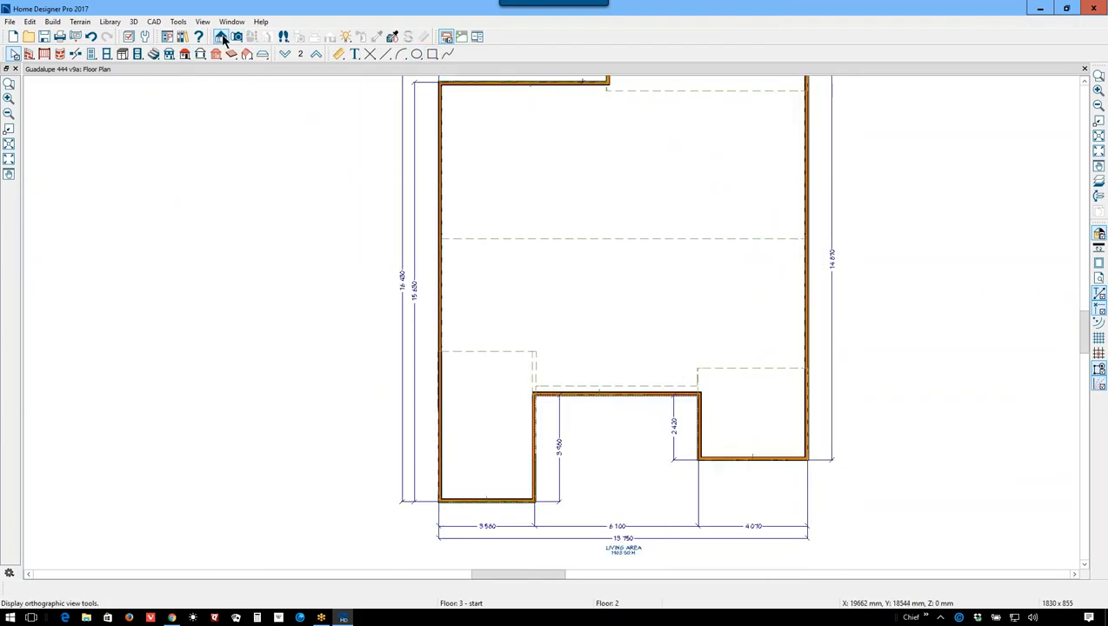
Step: Create a garage-side cross section and select its attic wall along the roof line
left_click(222, 36)
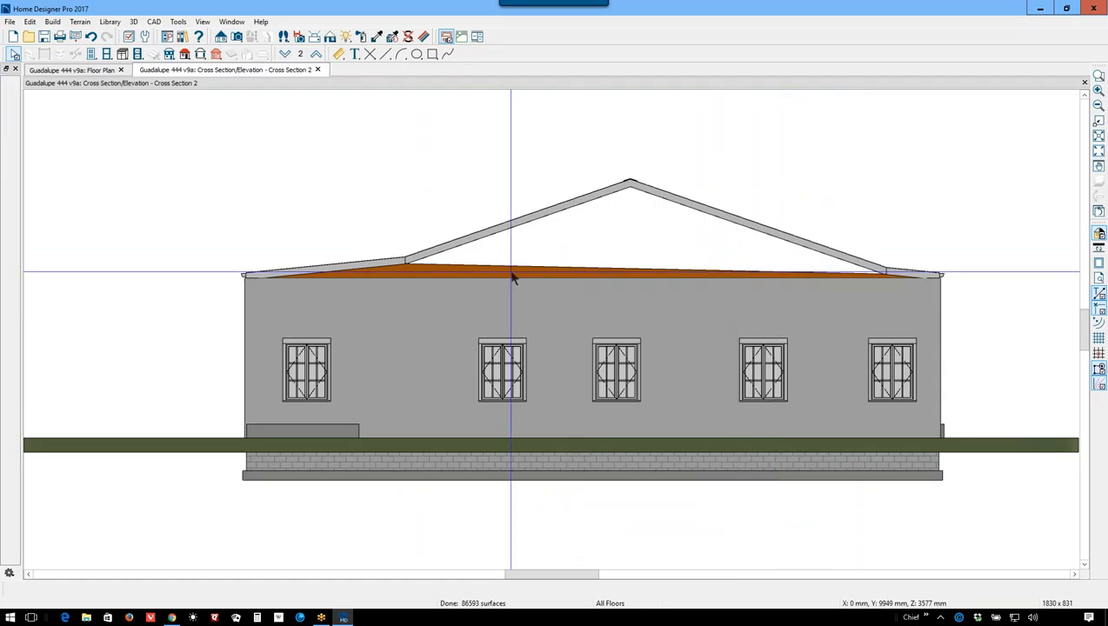
left_click(483, 275)
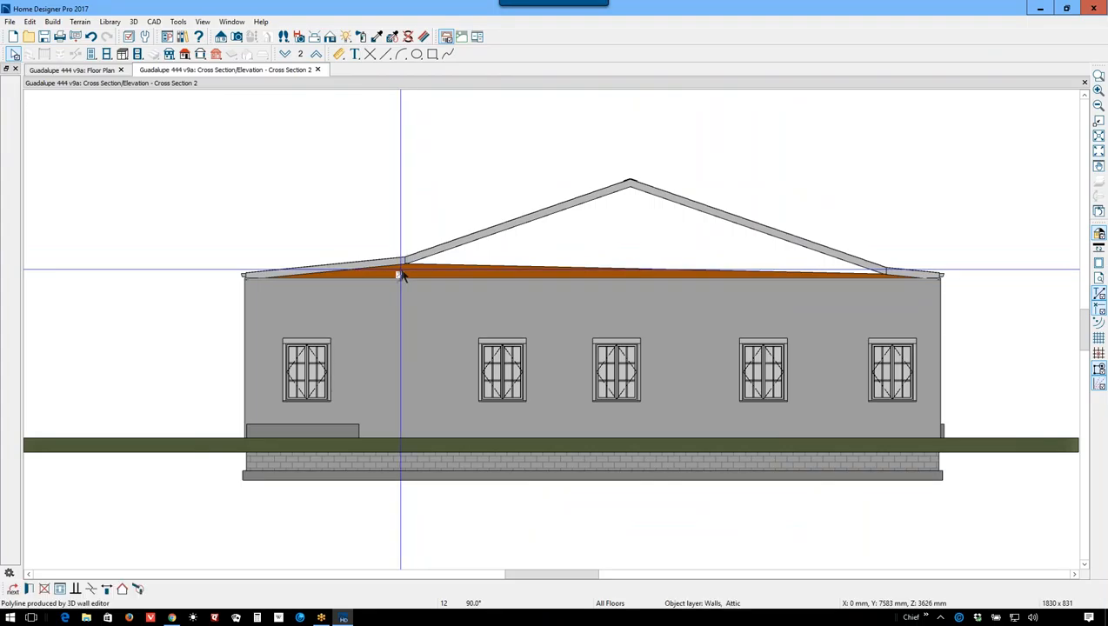
left_click(498, 282)
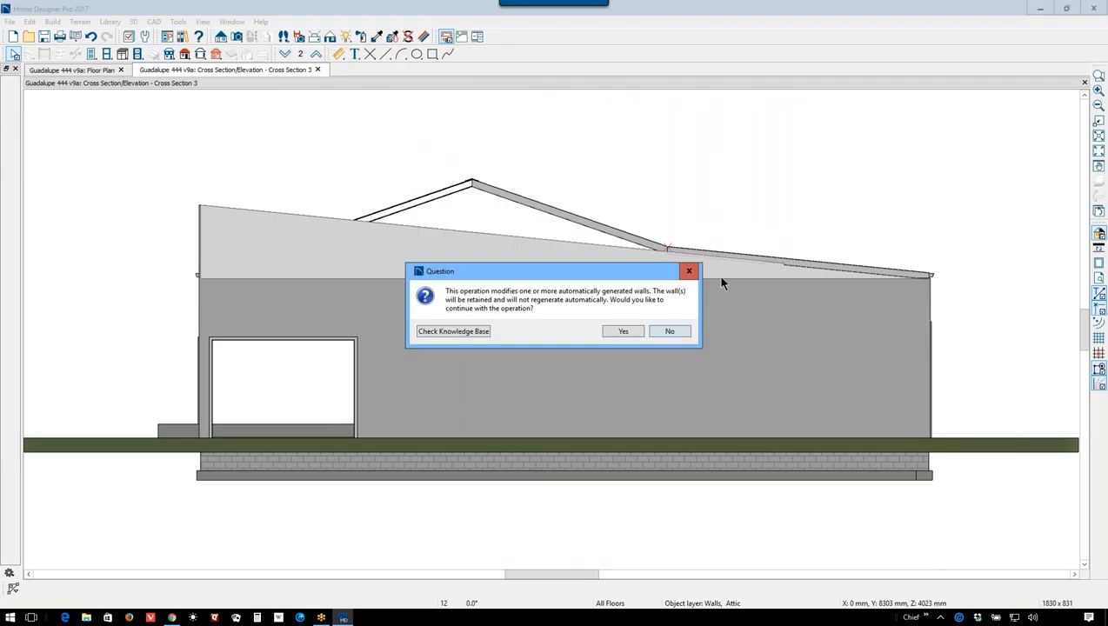
Step: Confirm editing generated walls, then pull the garage-side attic wall's peak above the ridge and its left corner down to the eave
left_click(623, 331)
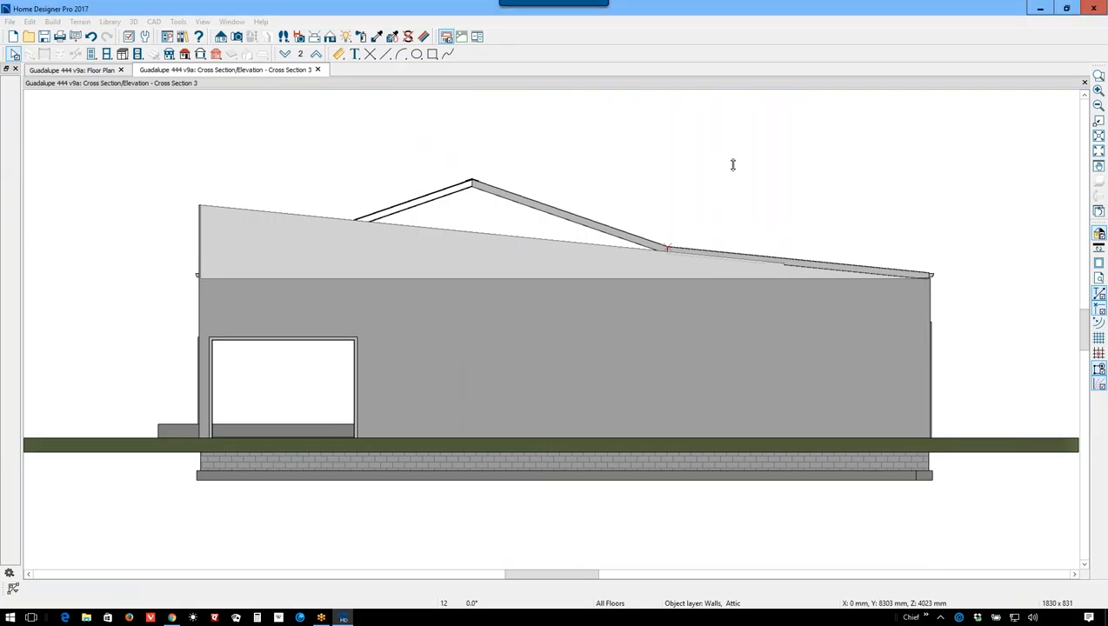
left_click(661, 247)
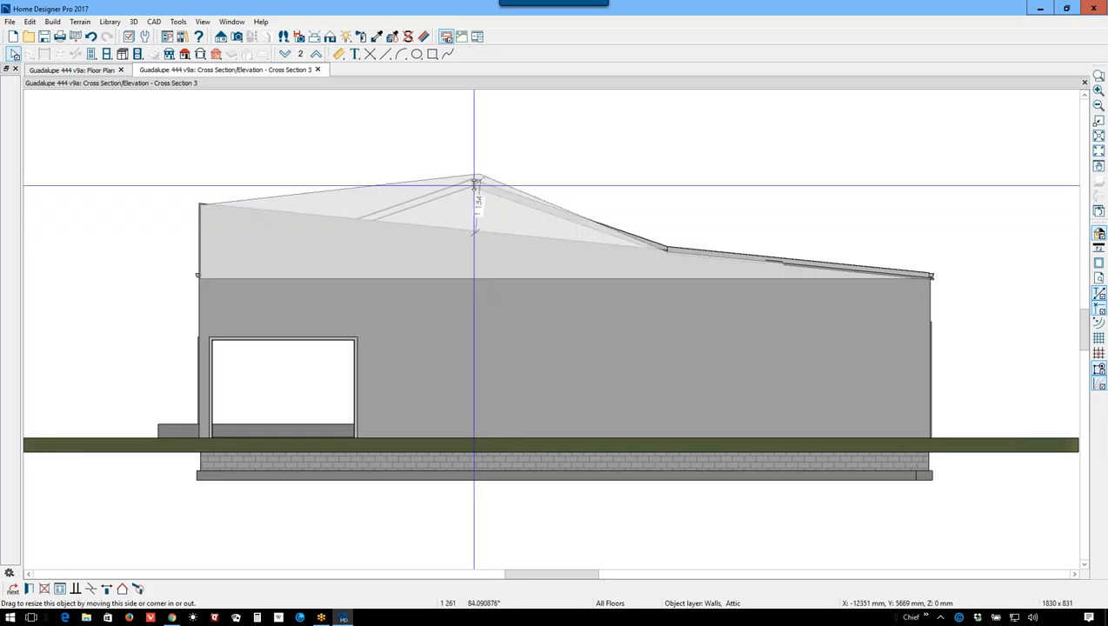
left_click_drag(476, 182, 477, 143)
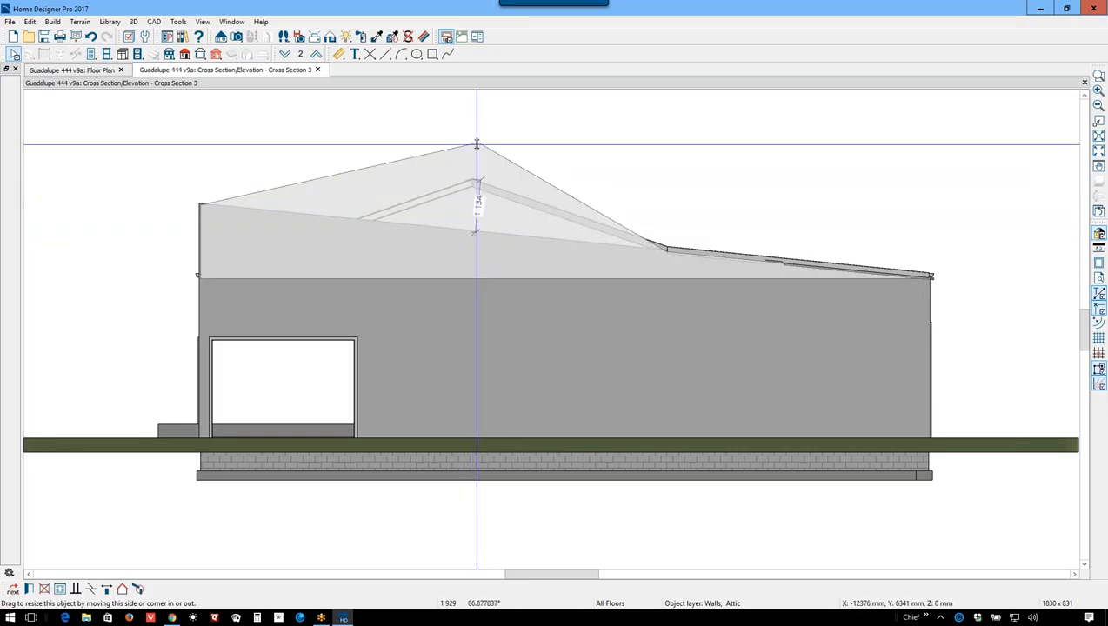
left_click_drag(477, 144, 483, 153)
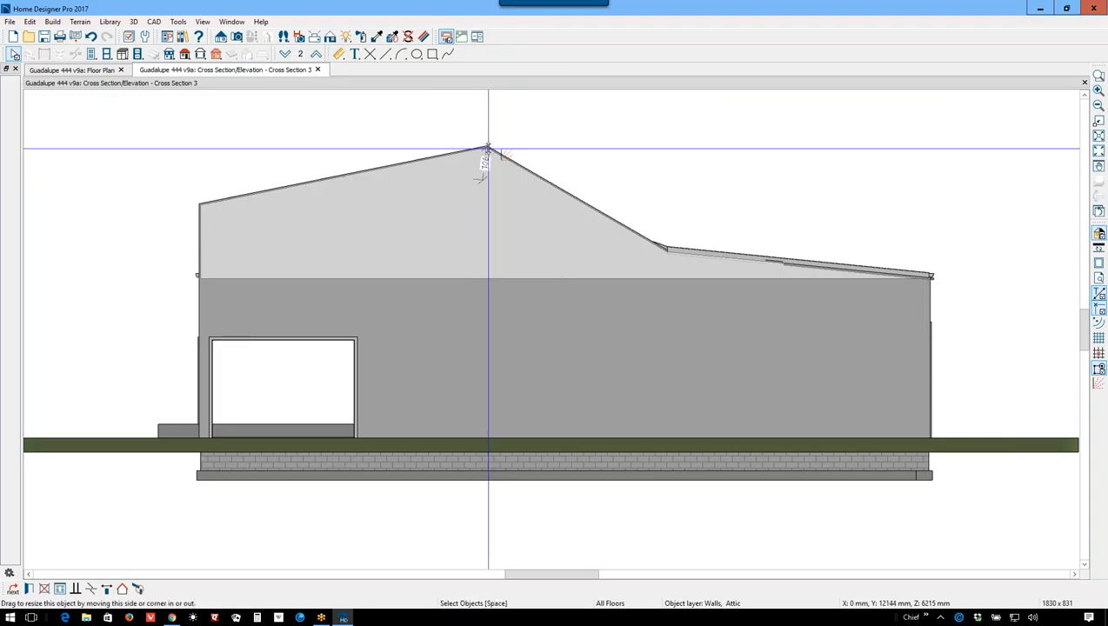
left_click_drag(489, 146, 484, 168)
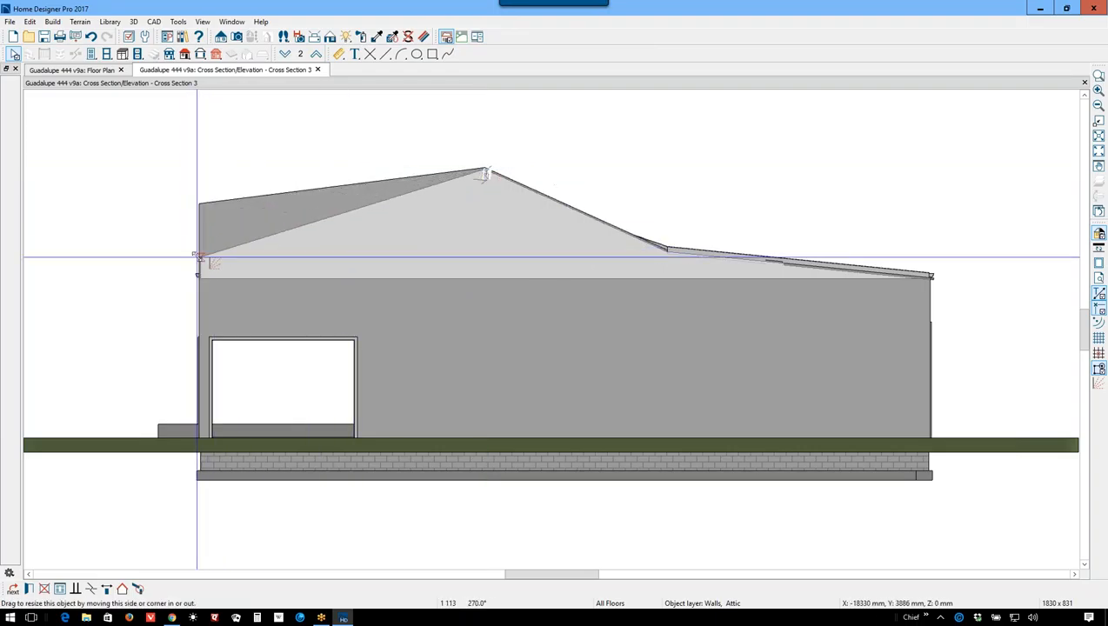
left_click_drag(198, 257, 198, 275)
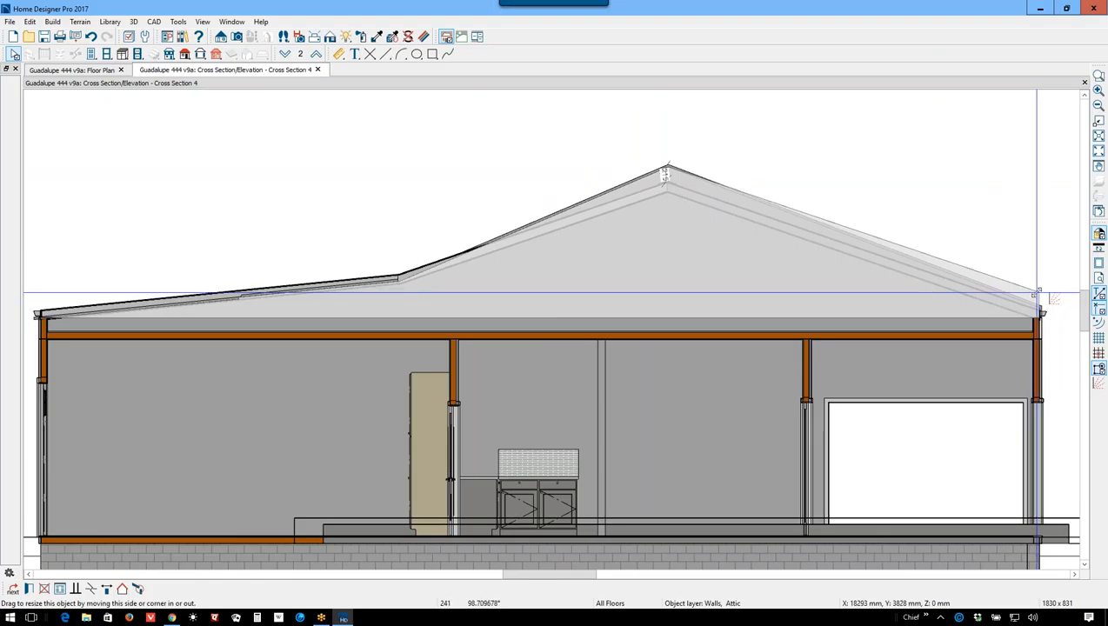
Step: Add a corner to the attic wall in Cross Section 4 and lift it above the roof line
right_click(660, 209)
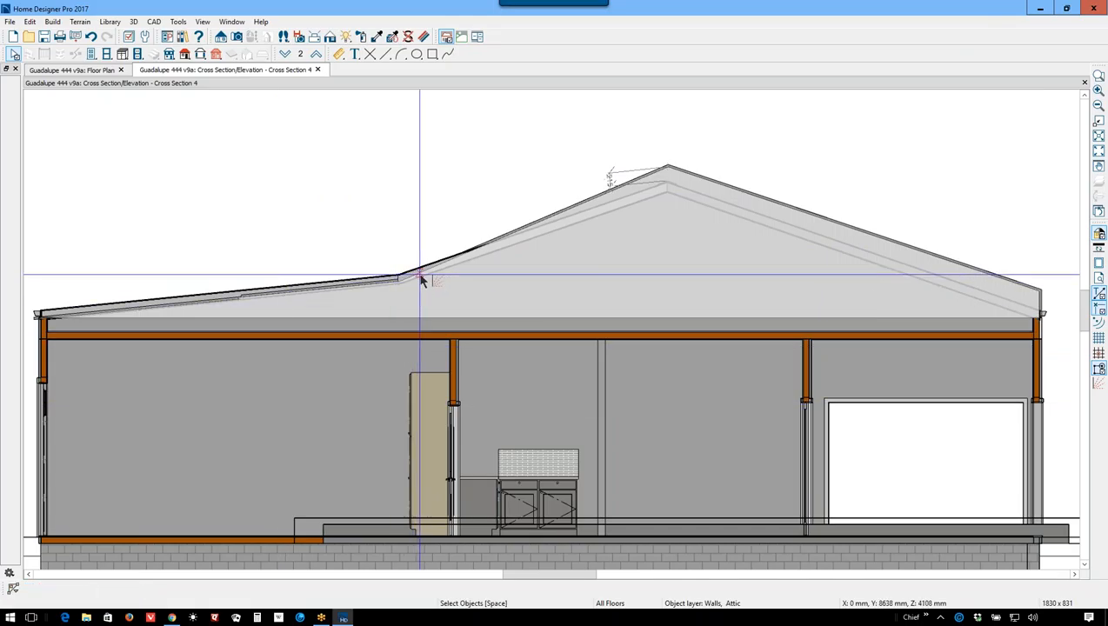
left_click(420, 280)
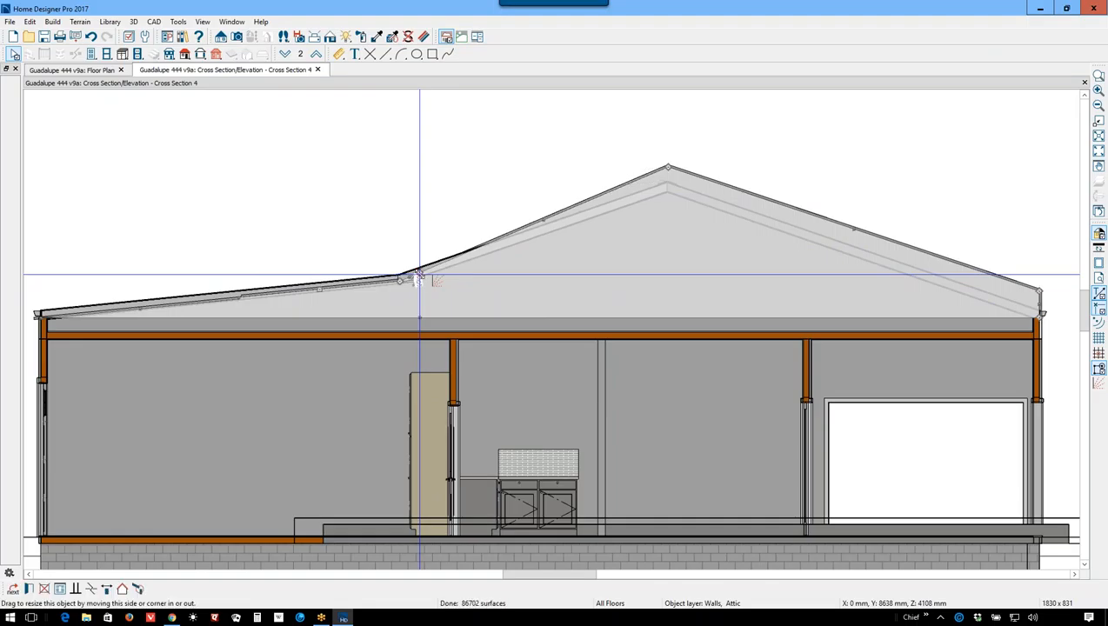
left_click_drag(417, 278, 398, 252)
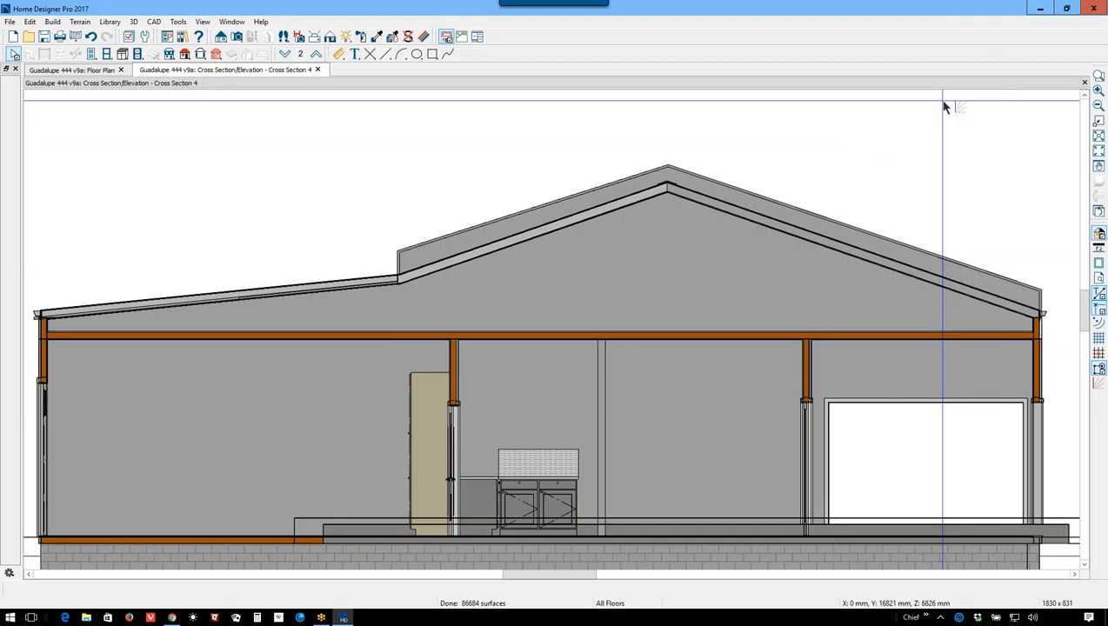
left_click(87, 69)
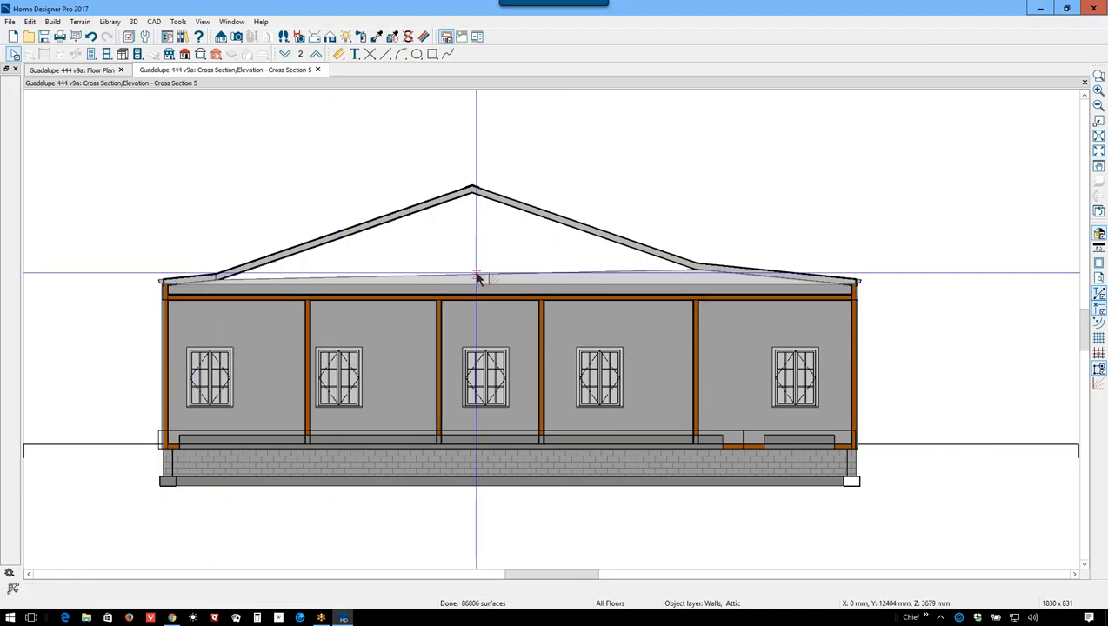
Step: Confirm editing generated walls and raise the Cross Section 5 attic wall's top edge into a tall block above the roof
left_click(477, 278)
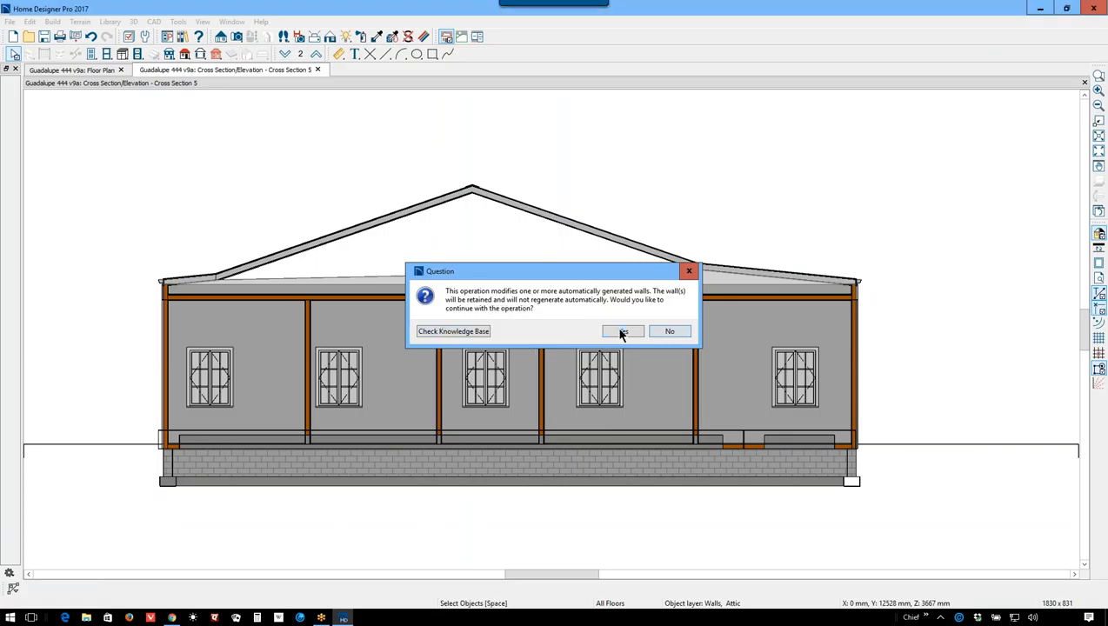
left_click(622, 330)
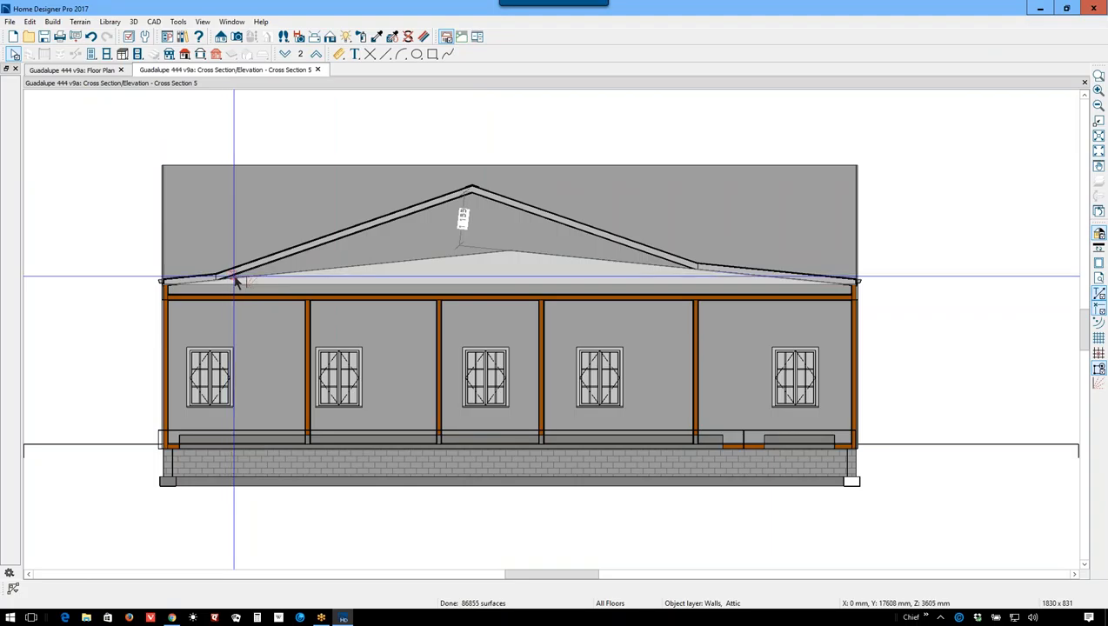
left_click(237, 281)
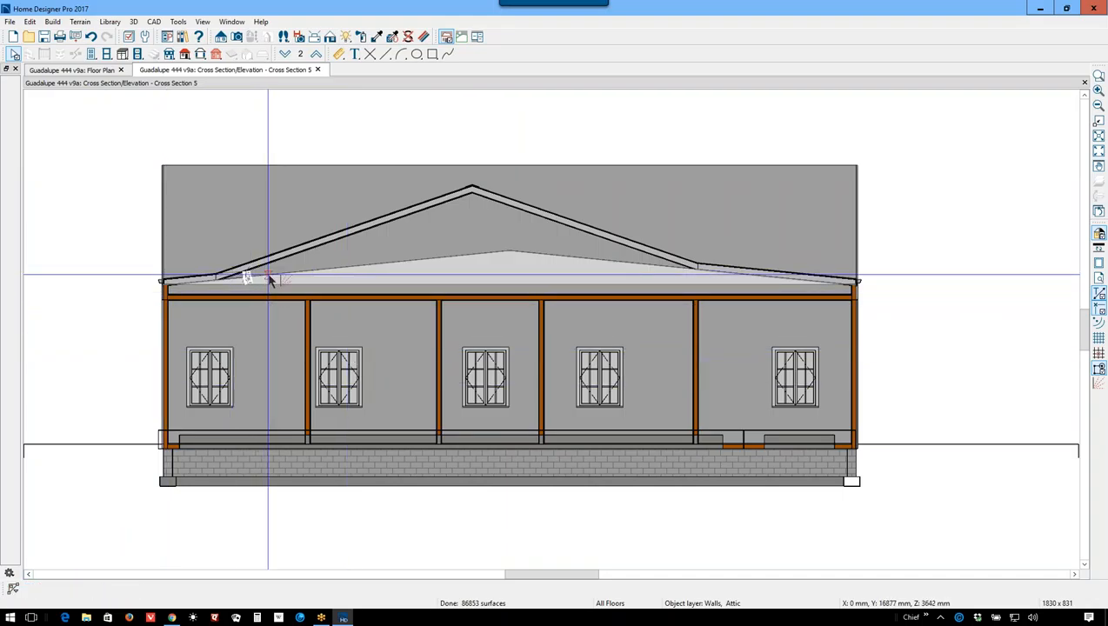
left_click(268, 276)
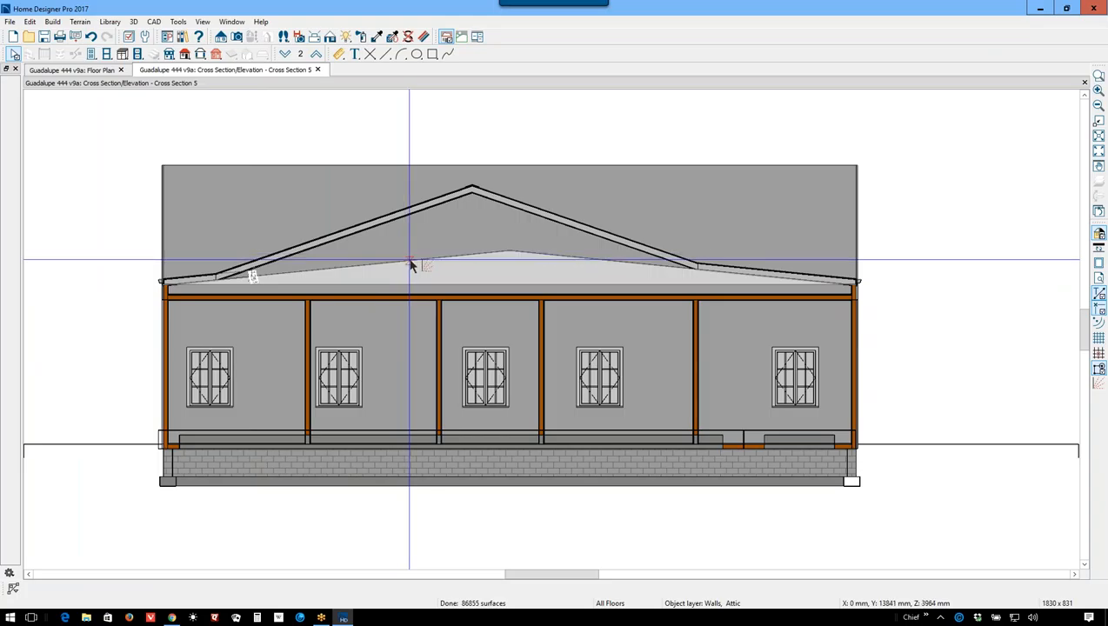
left_click(409, 265)
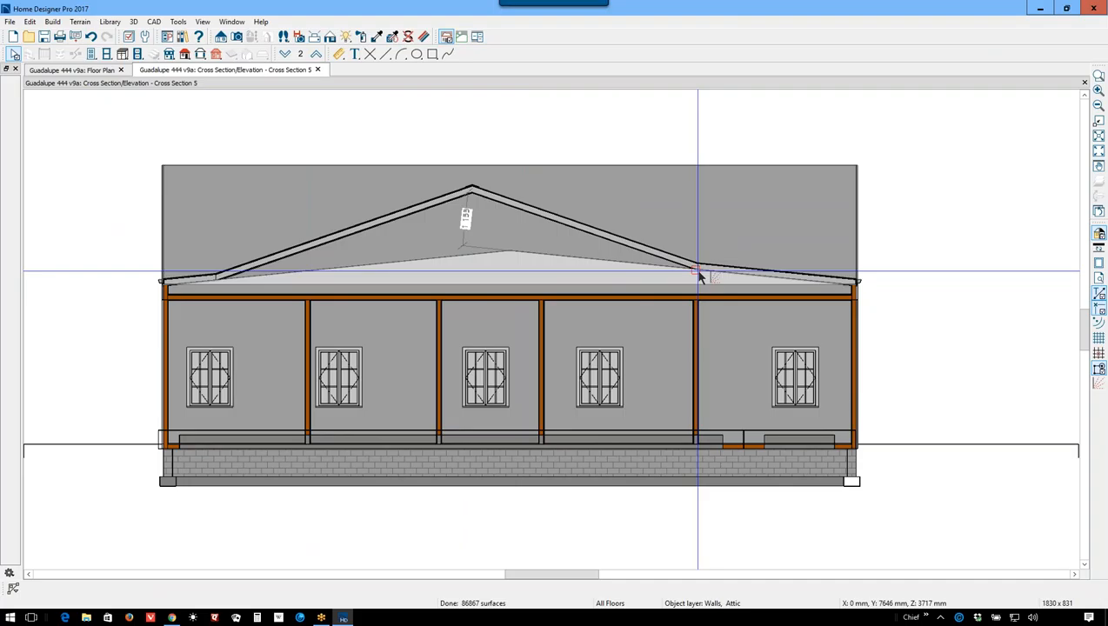
left_click(694, 272)
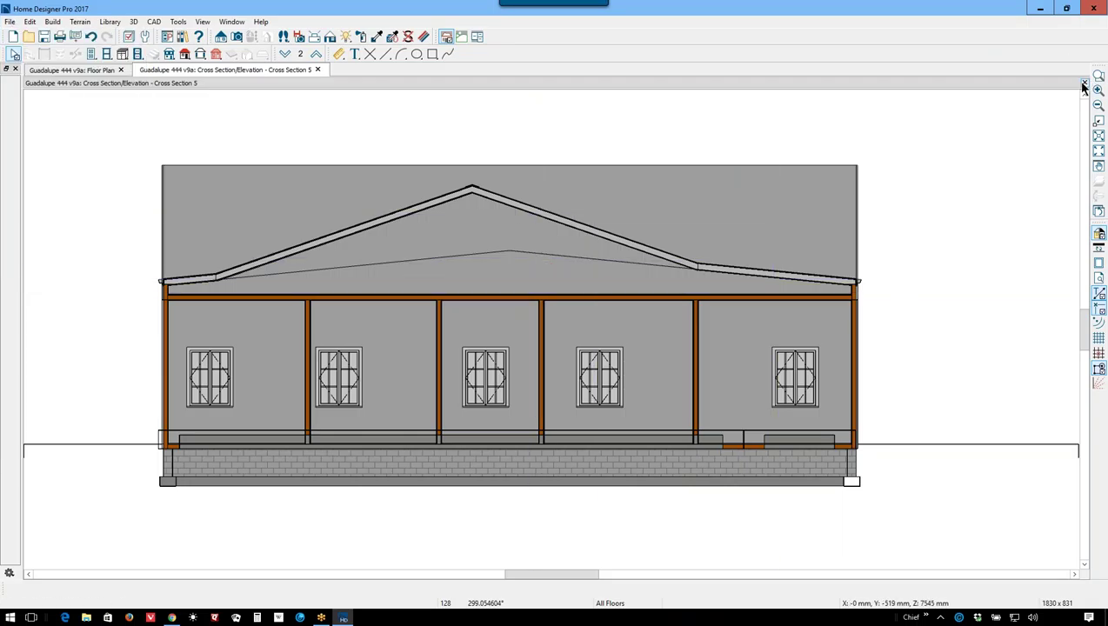
Step: Create Cross Section 7 and slope both ends of its tall attic wall down to the eaves as a gable
left_click(317, 69)
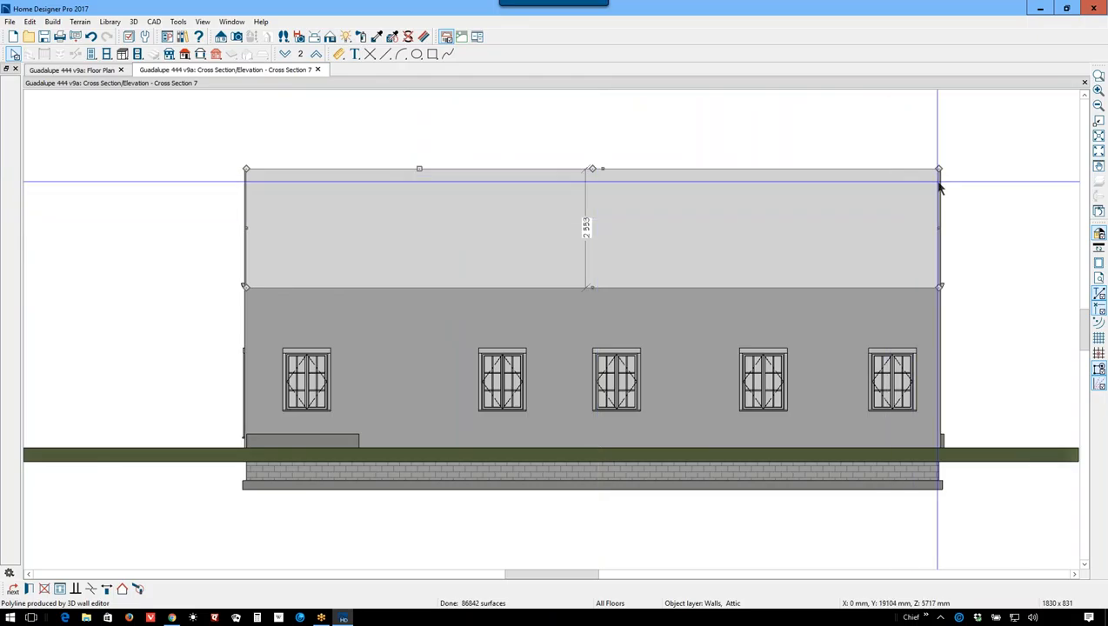
left_click_drag(938, 167, 950, 271)
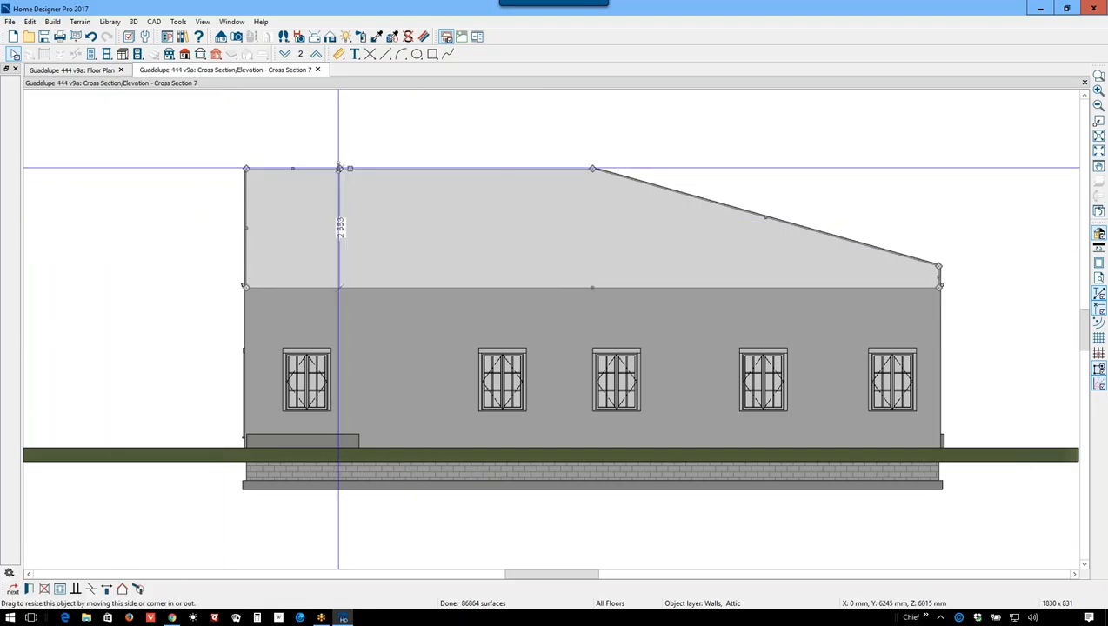
left_click_drag(337, 167, 337, 276)
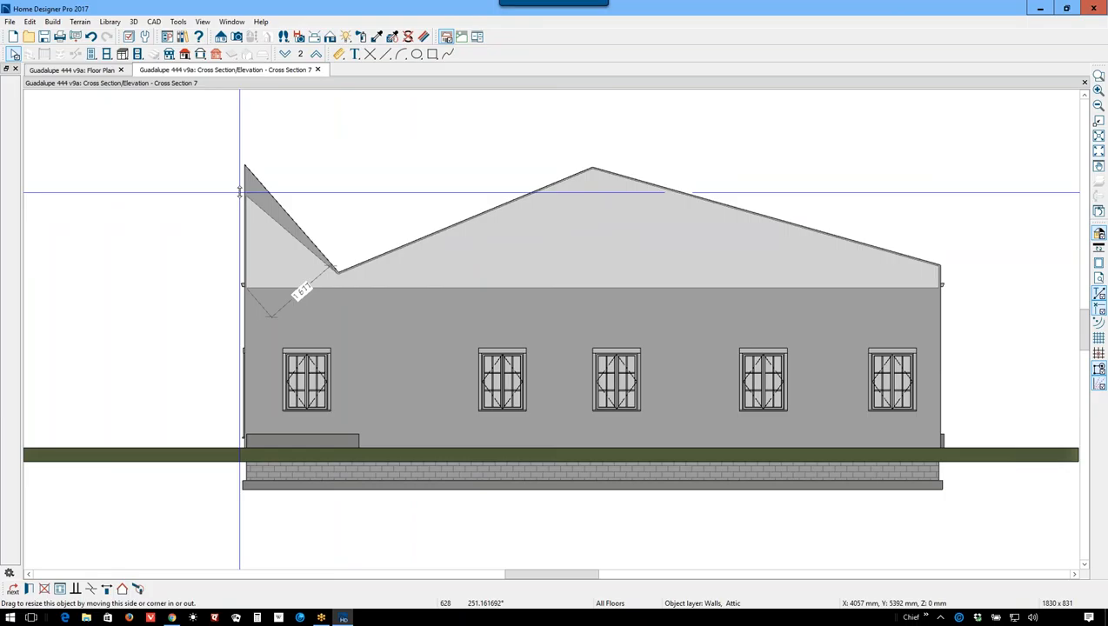
left_click_drag(240, 188, 240, 280)
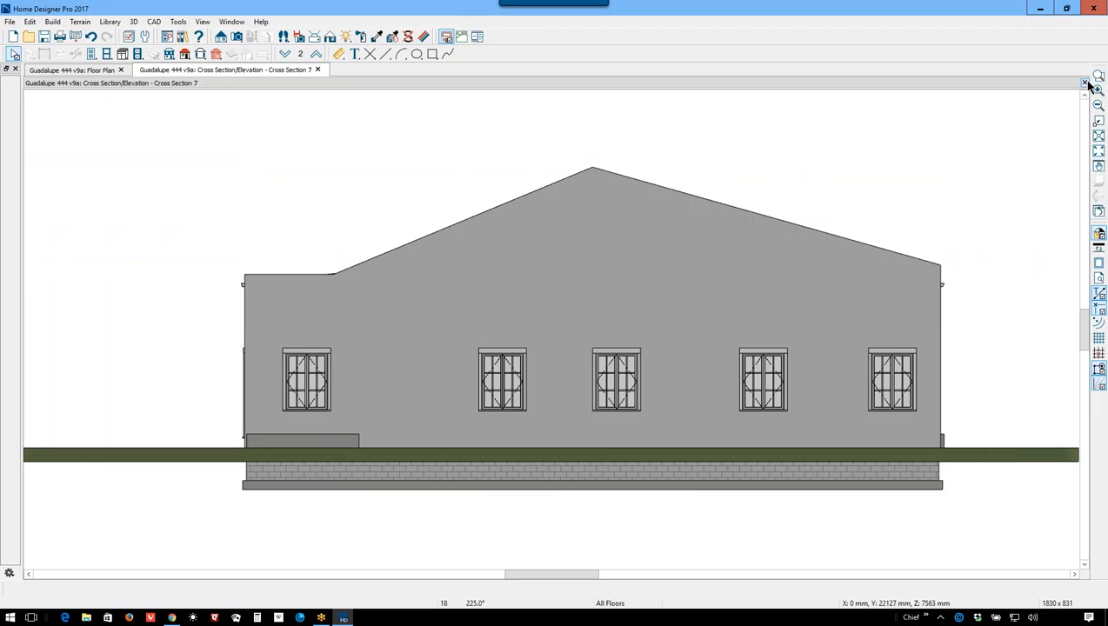
Step: Create Cross Section 8 and stretch its attic gable wall up above the roof
left_click(317, 70)
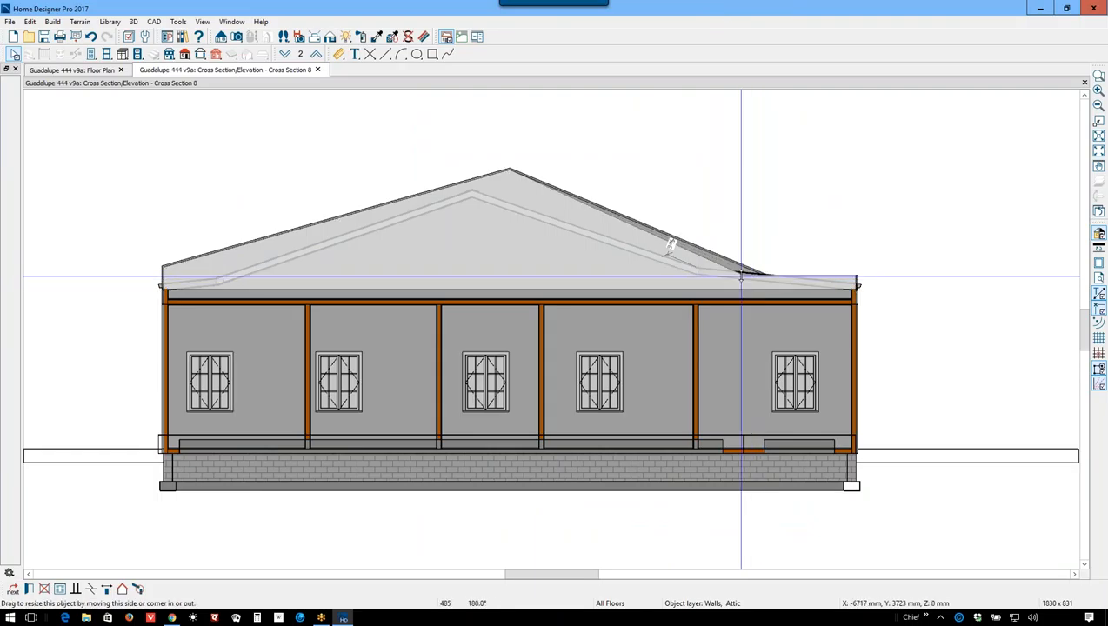
left_click_drag(740, 278, 699, 267)
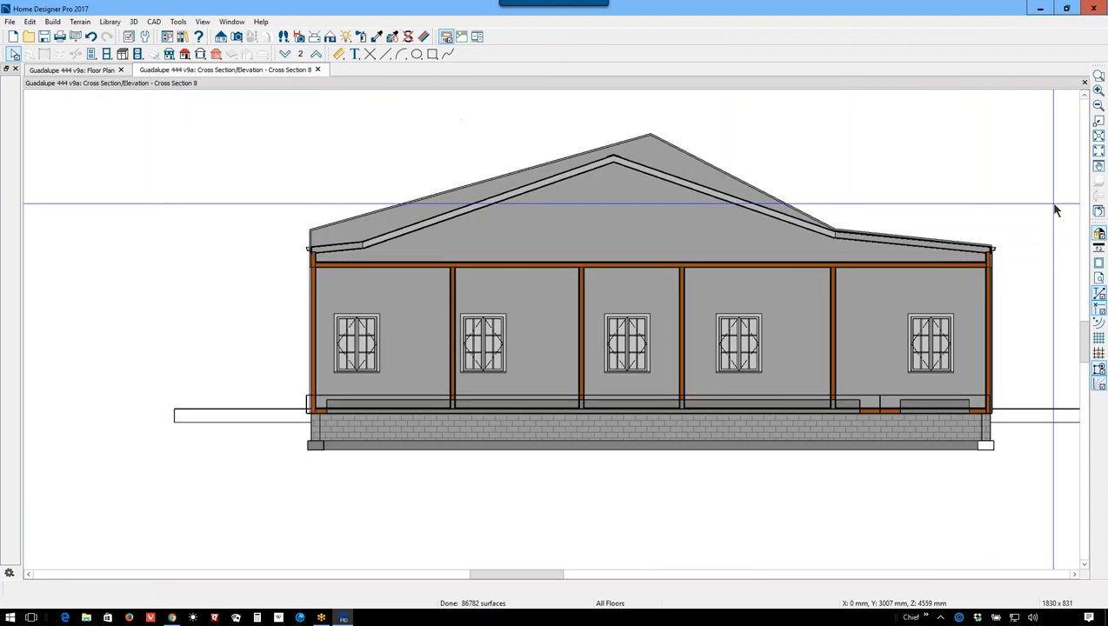
Step: Select the porch-side attic gable wall and trim its right sloped edge and corner toward the roof slope
left_click(648, 135)
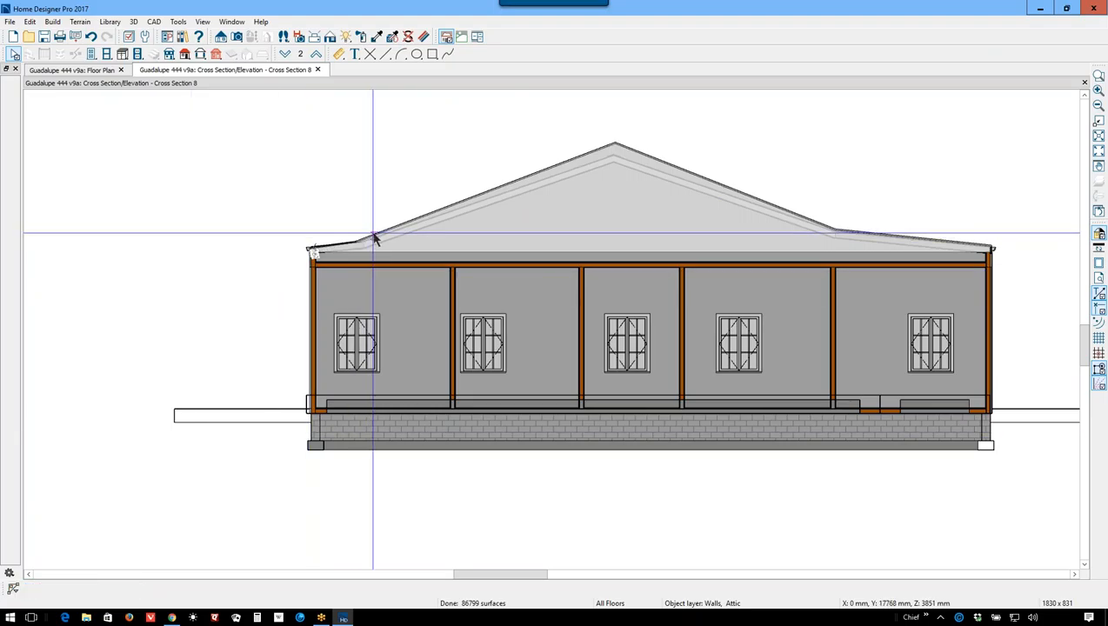
left_click(372, 241)
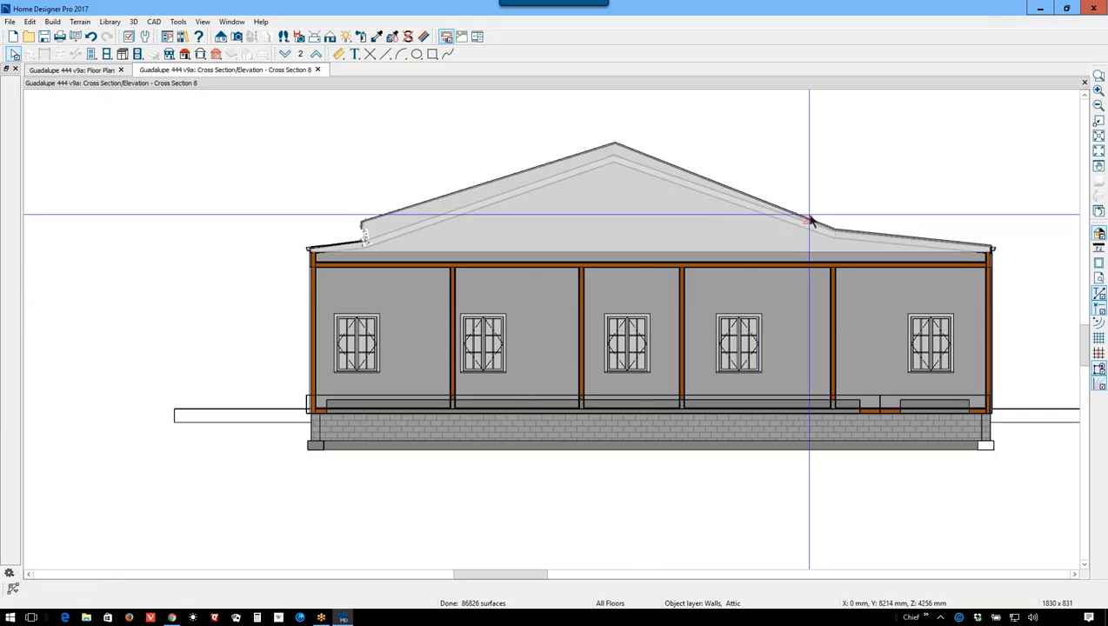
left_click(812, 219)
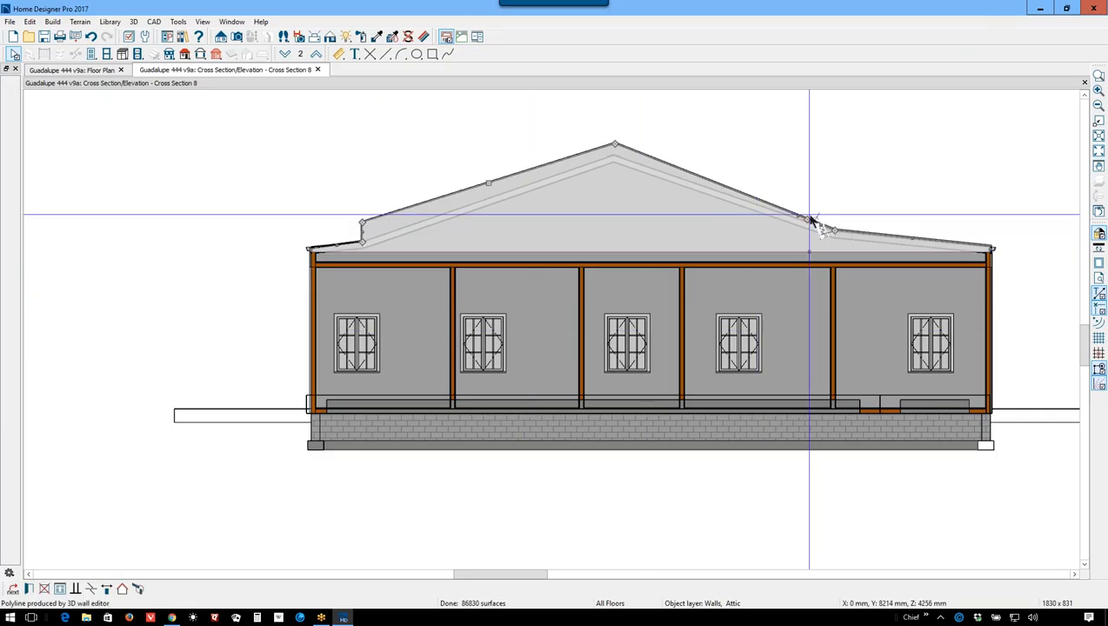
left_click_drag(814, 220, 831, 216)
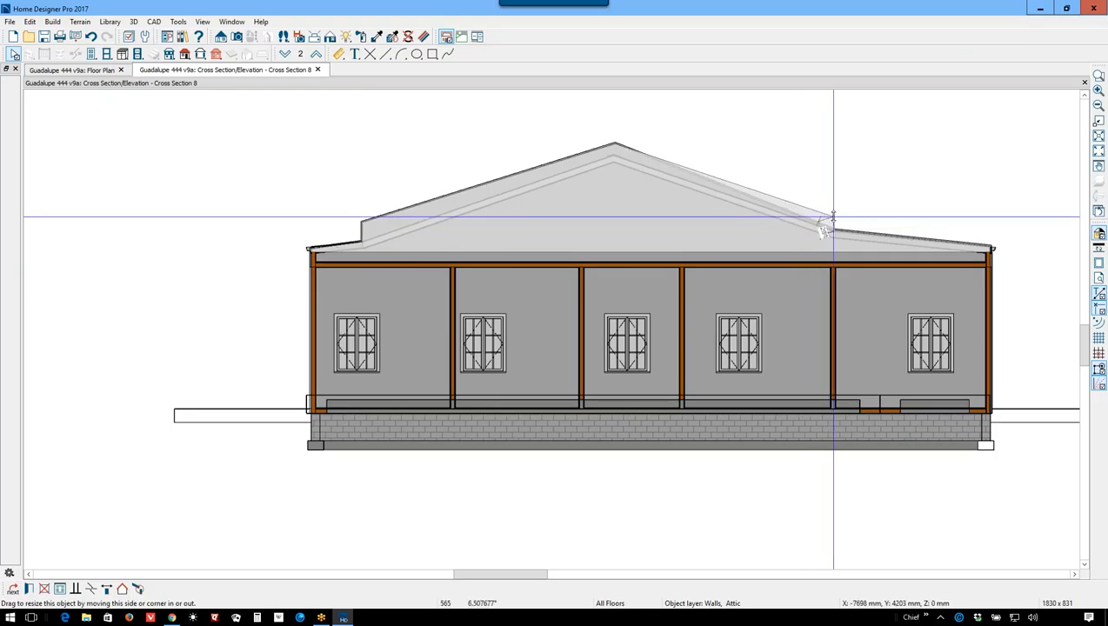
left_click_drag(831, 215, 831, 219)
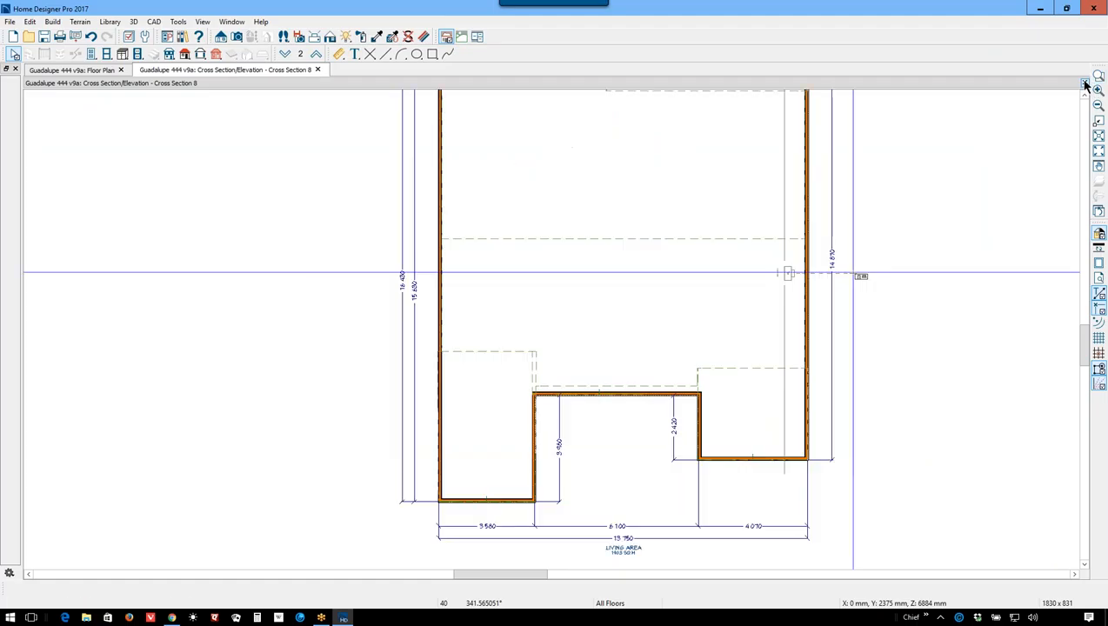
Step: Render the Perspective Full Overview, dismiss the Missing Files warning, and orbit to view the house from above
left_click(10, 14)
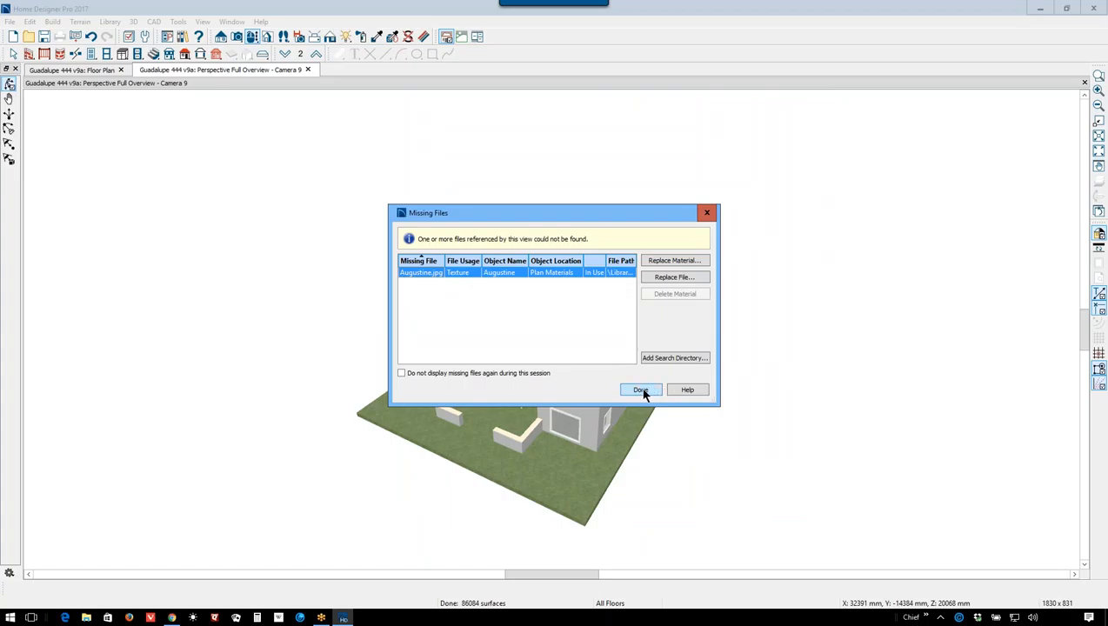
left_click(640, 390)
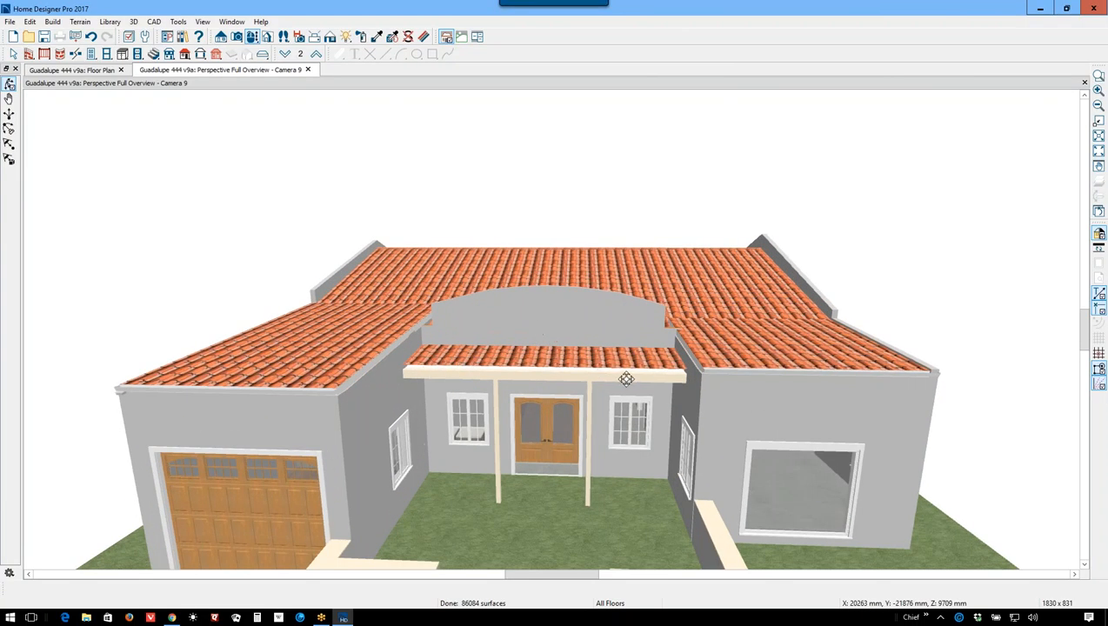
left_click_drag(626, 379, 518, 501)
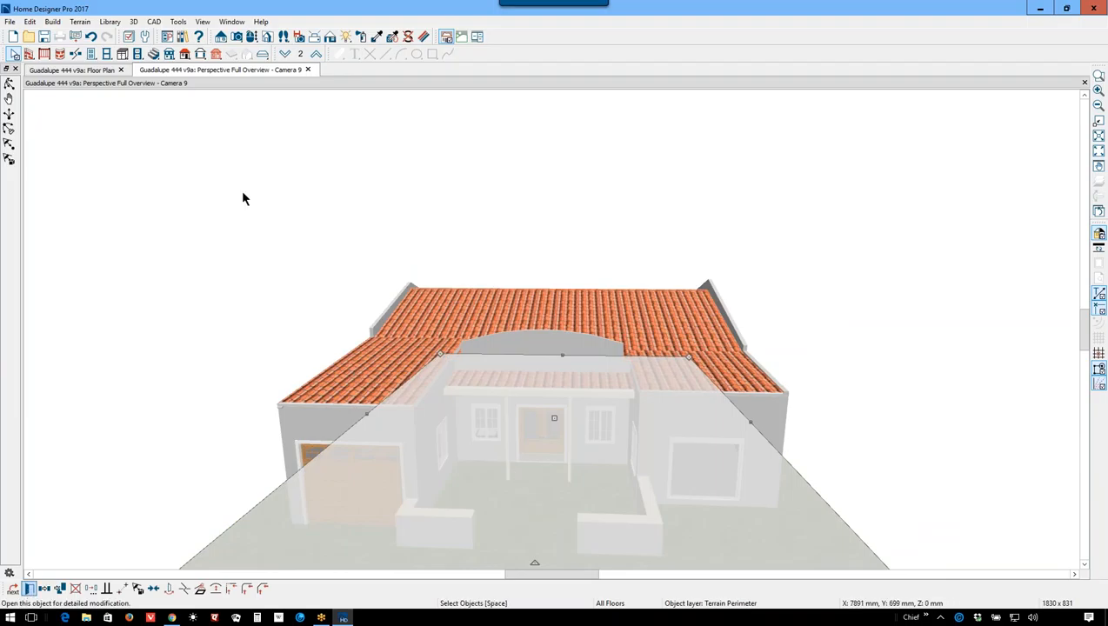
Step: In Terrain Specification, set Subfloor Height Above Terrain to 2 mm
double_click(553, 423)
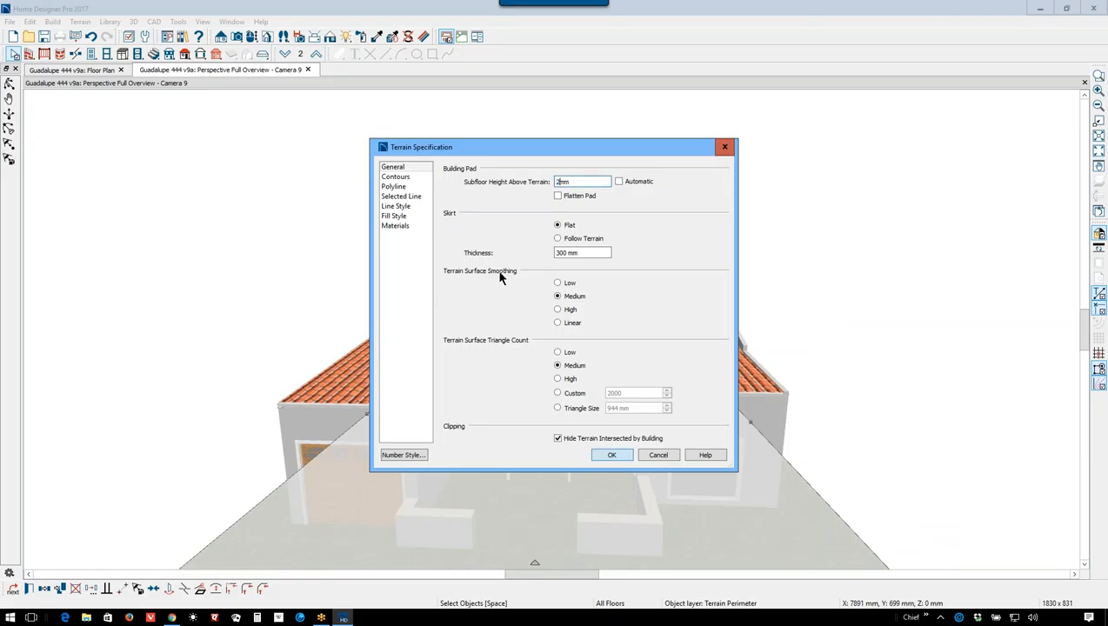
mouse_move(515, 292)
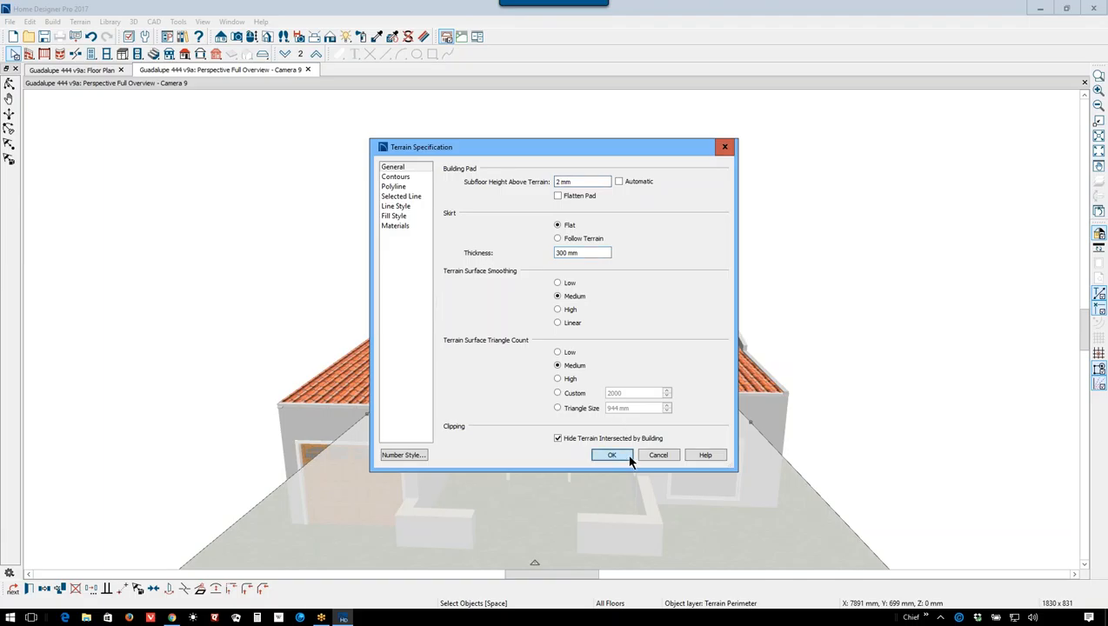
left_click(612, 456)
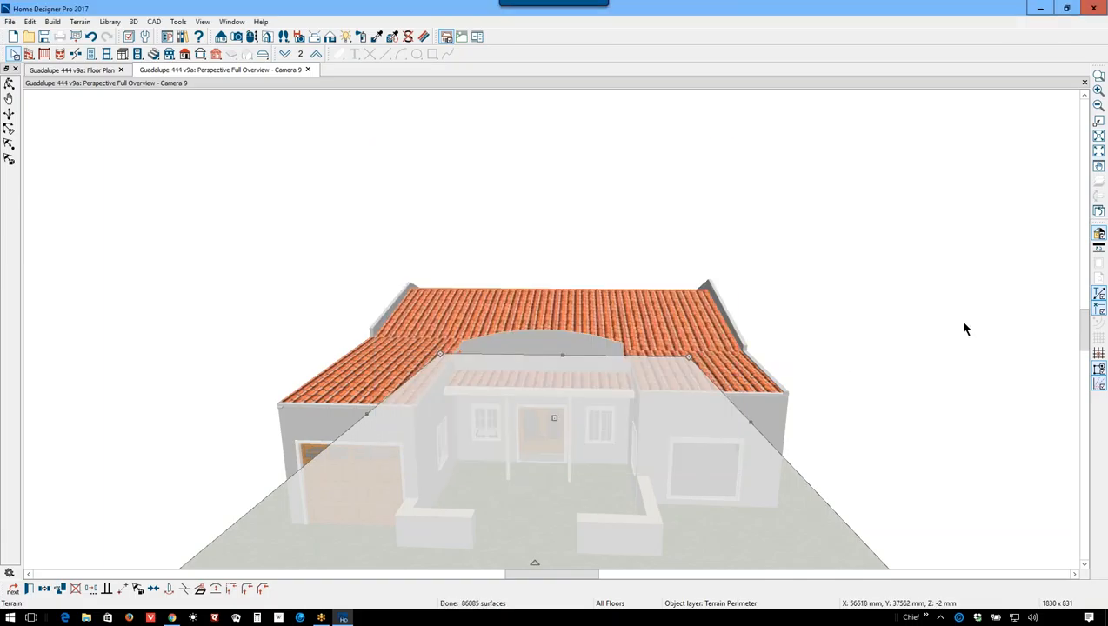
mouse_move(943, 326)
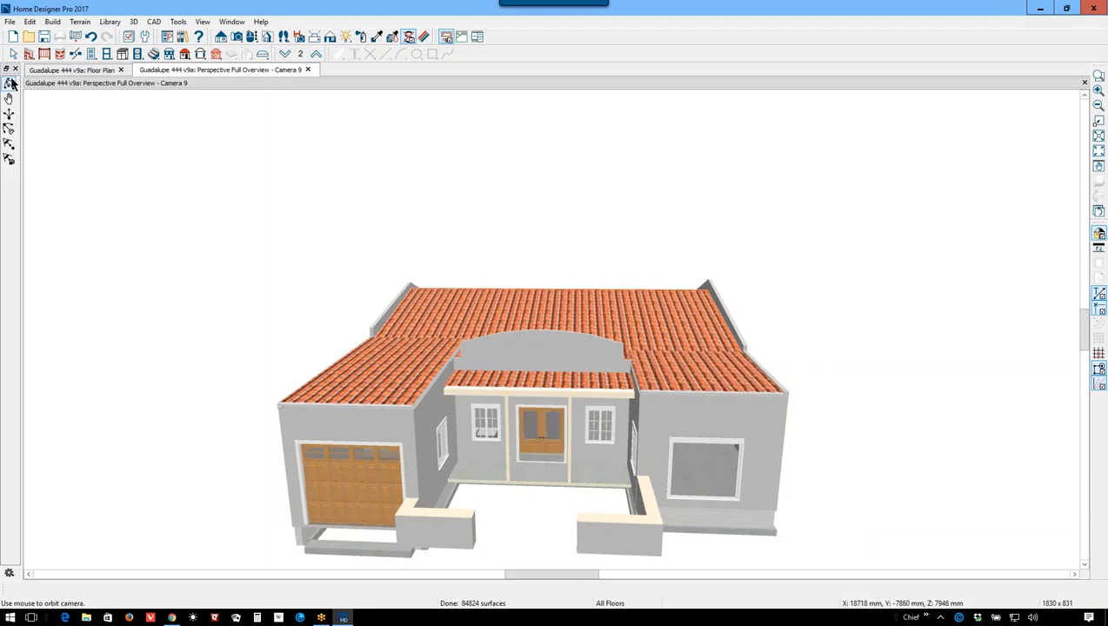
Step: Raise Subfloor Height Above Terrain so the grass lawn and porch show around the house
left_click(10, 14)
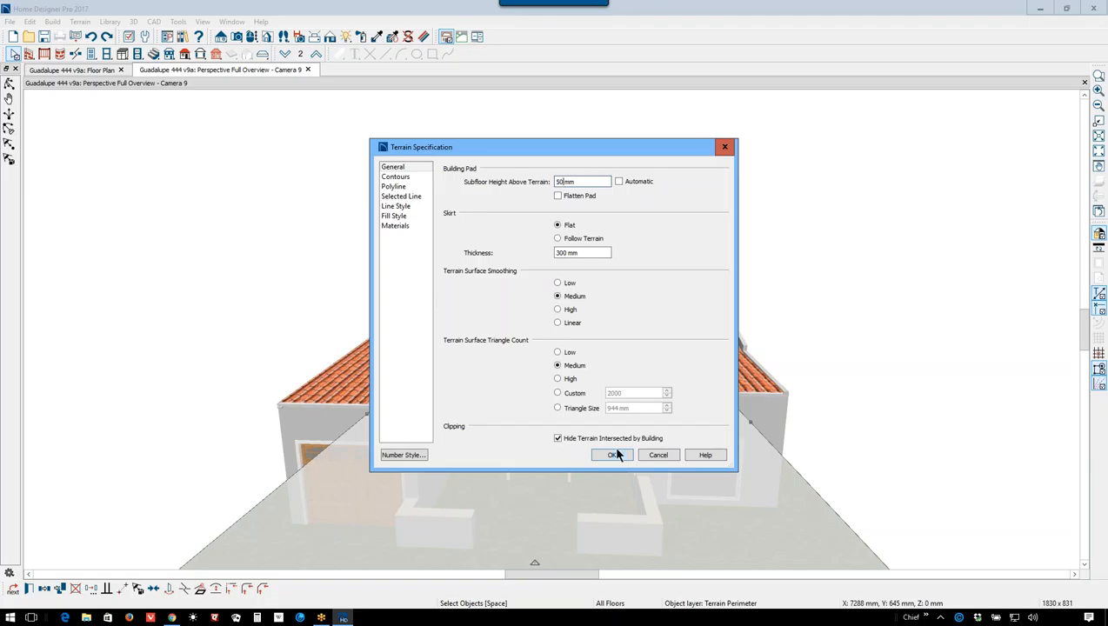
left_click(611, 454)
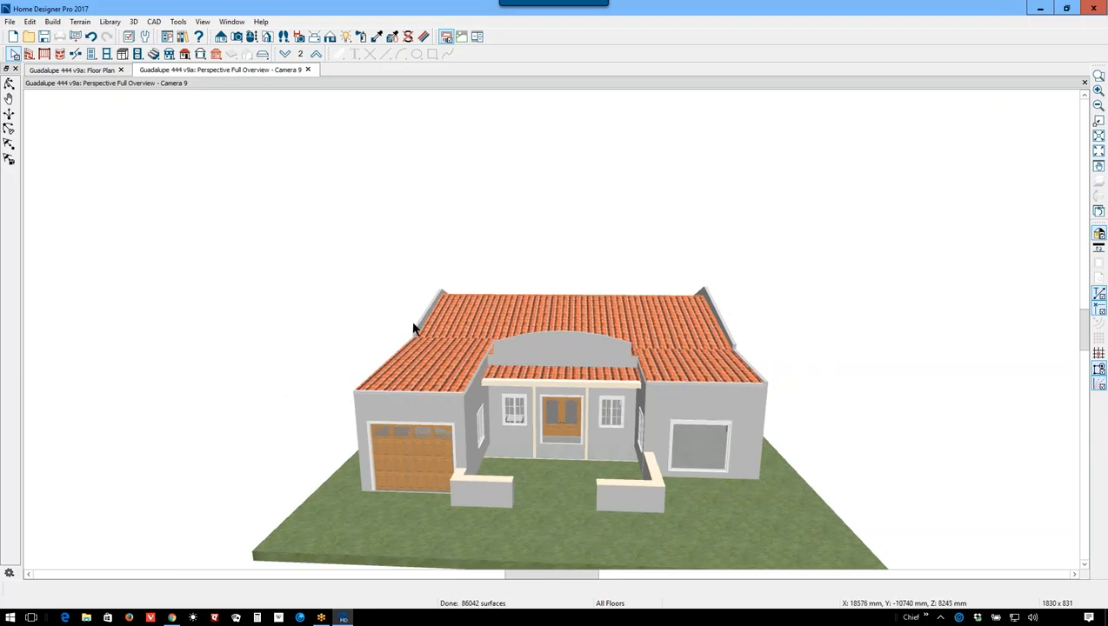
mouse_move(535, 364)
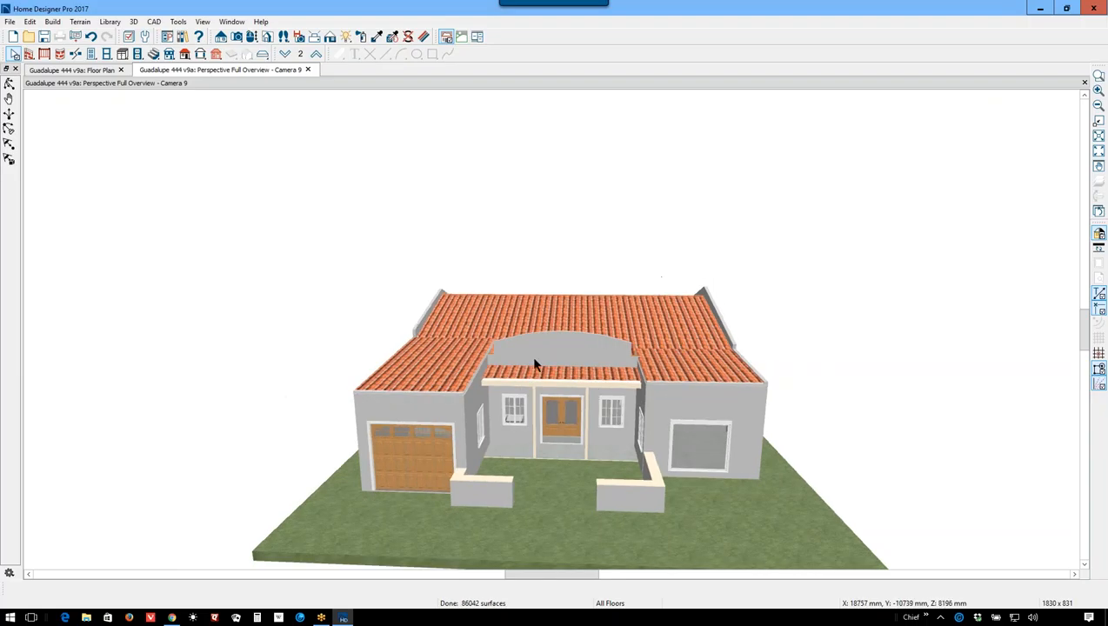
left_click(560, 356)
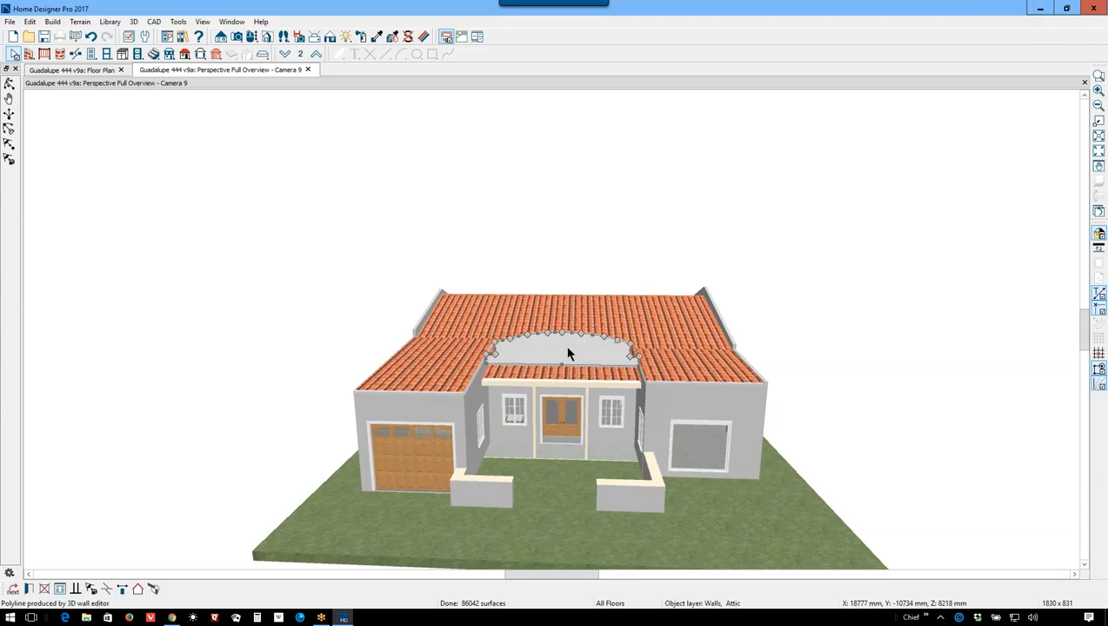
mouse_move(534, 329)
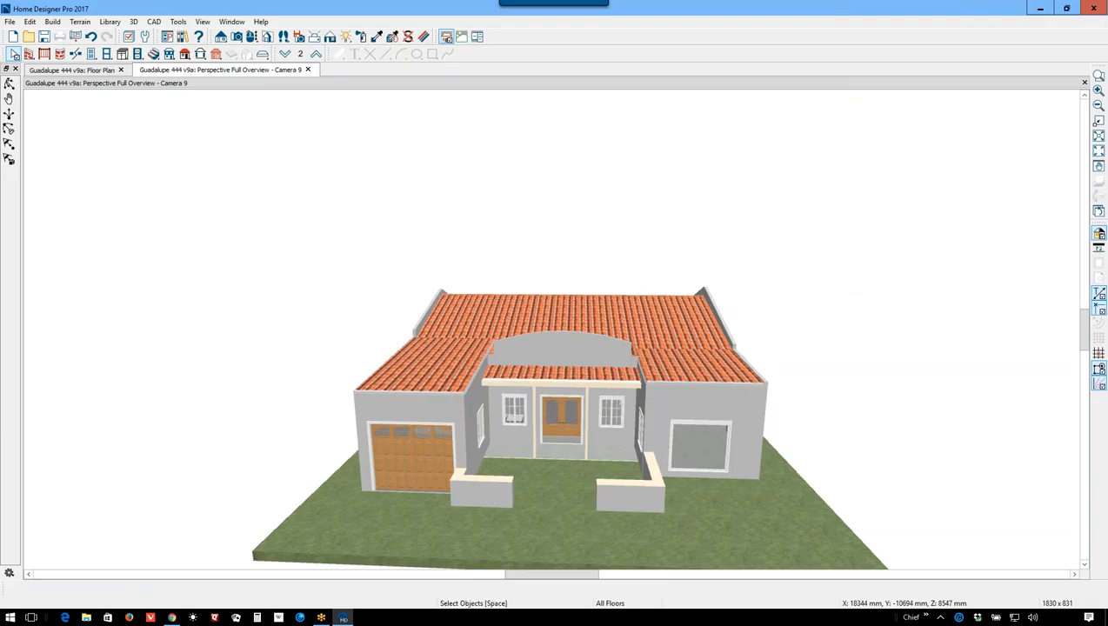
left_click(10, 16)
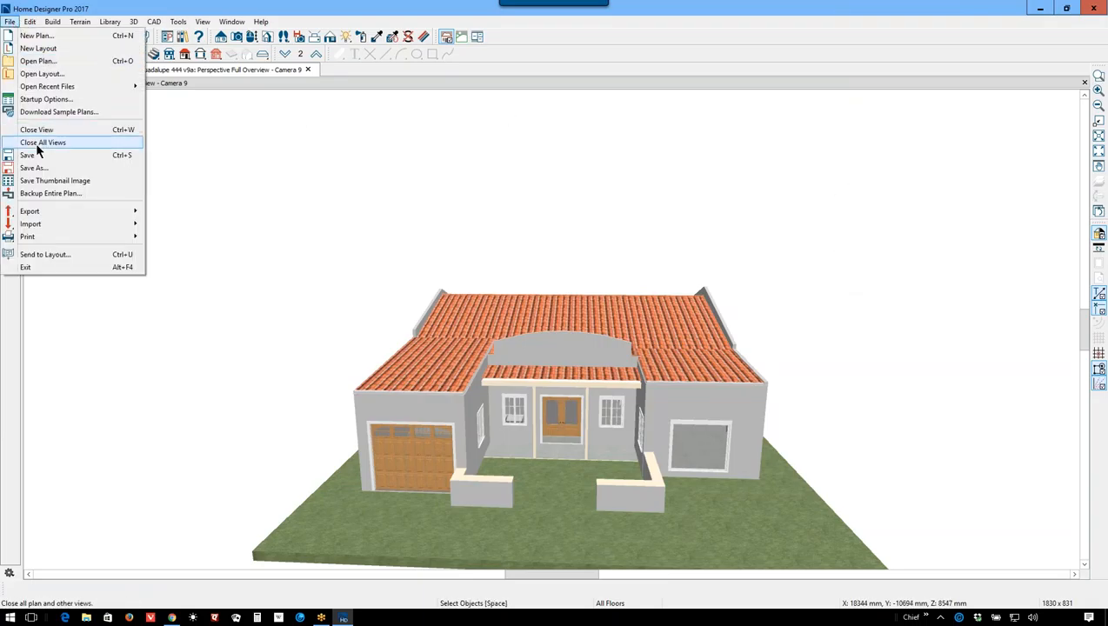